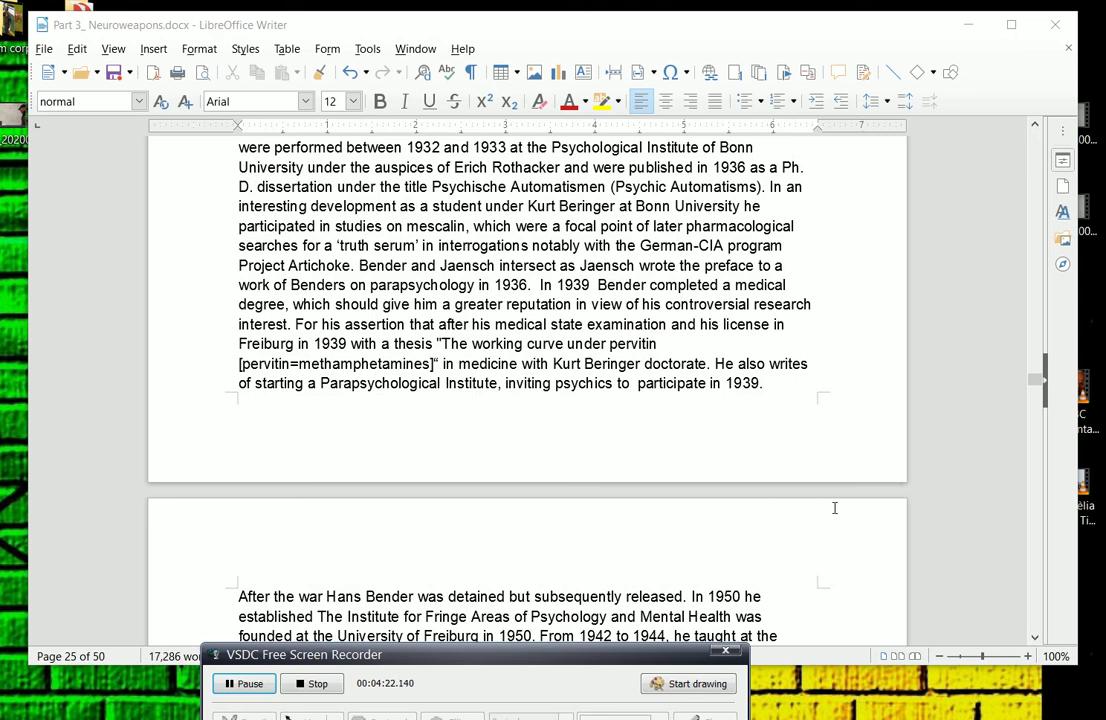
mouse_move(876, 444)
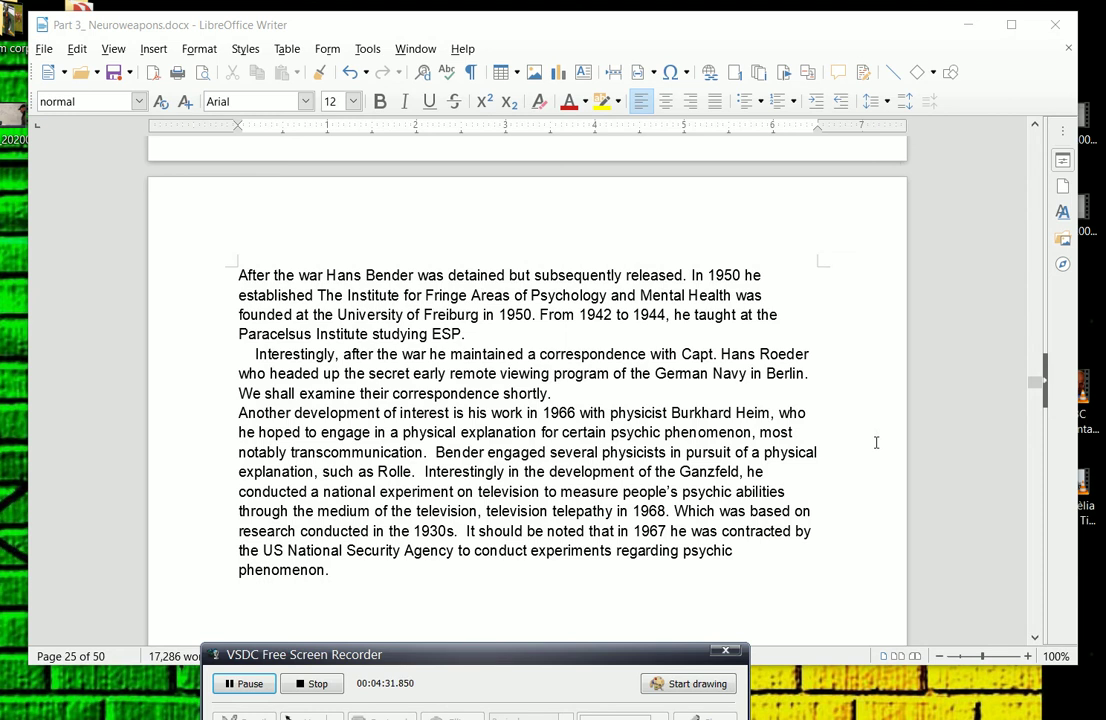
mouse_move(832, 380)
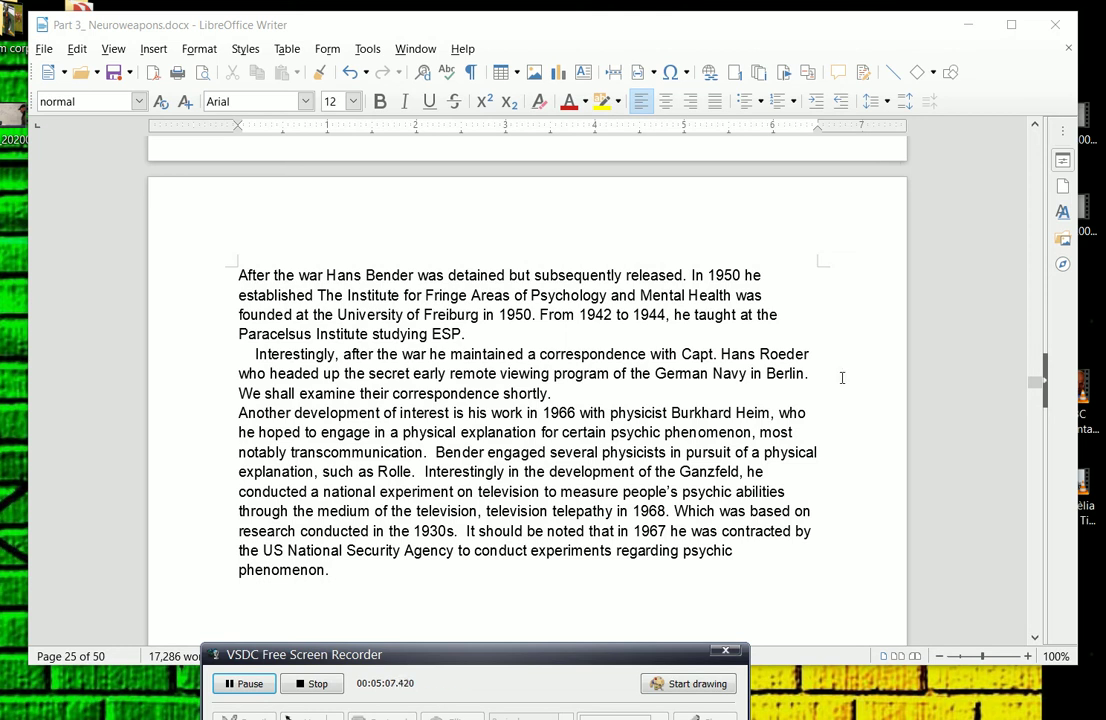
scroll(down, 3)
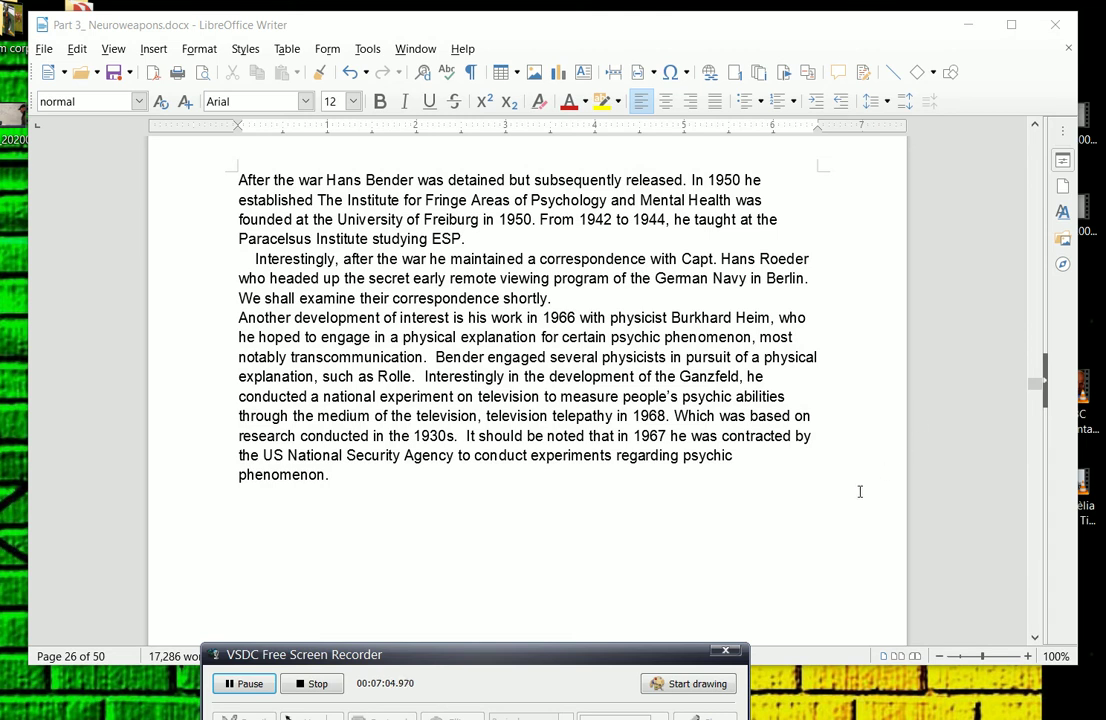
- Scroll down to page 27's scanned 'A Classic Case' outline and its CIA source link
scroll(down, 3)
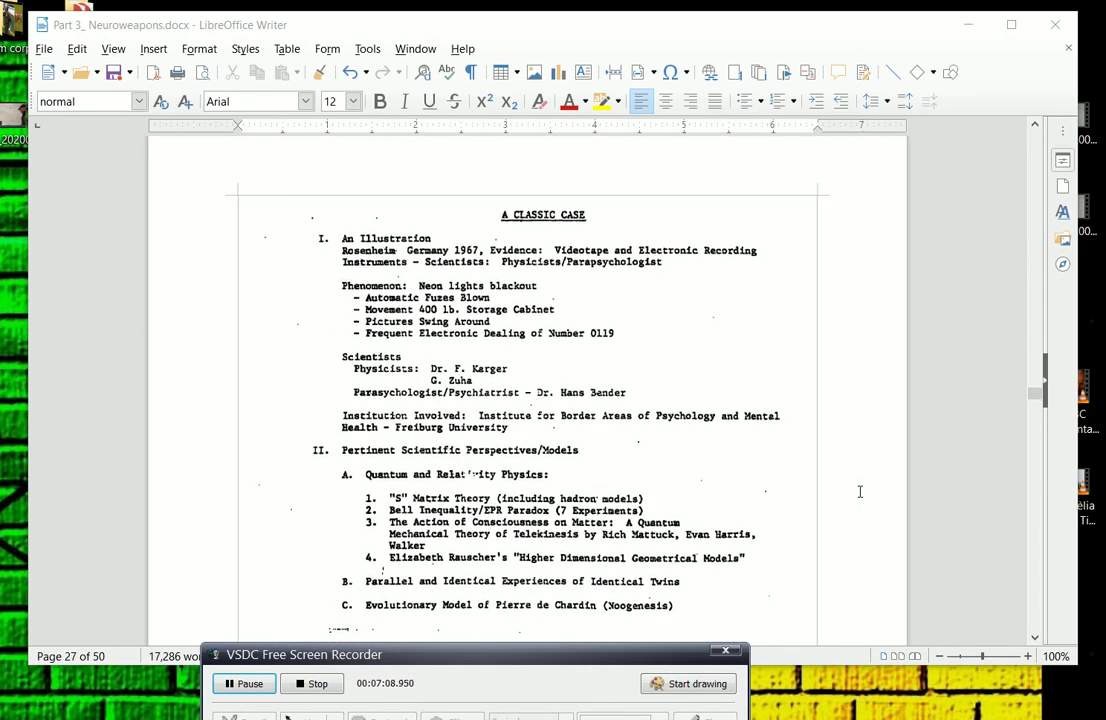
scroll(down, 3)
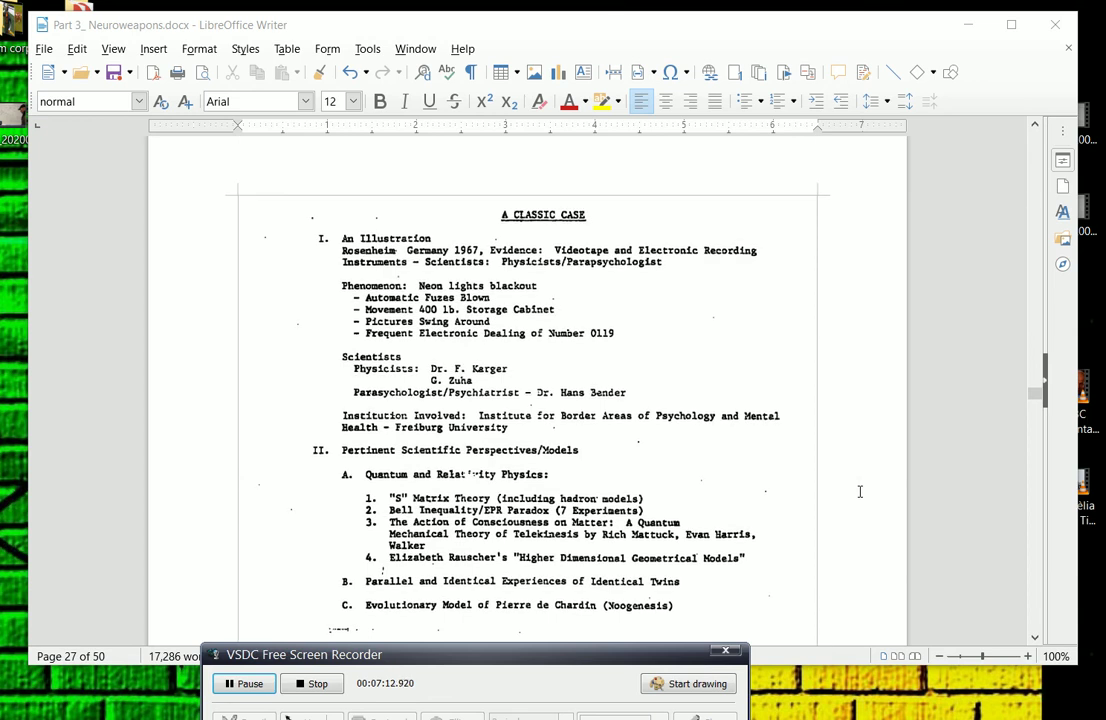
scroll(down, 3)
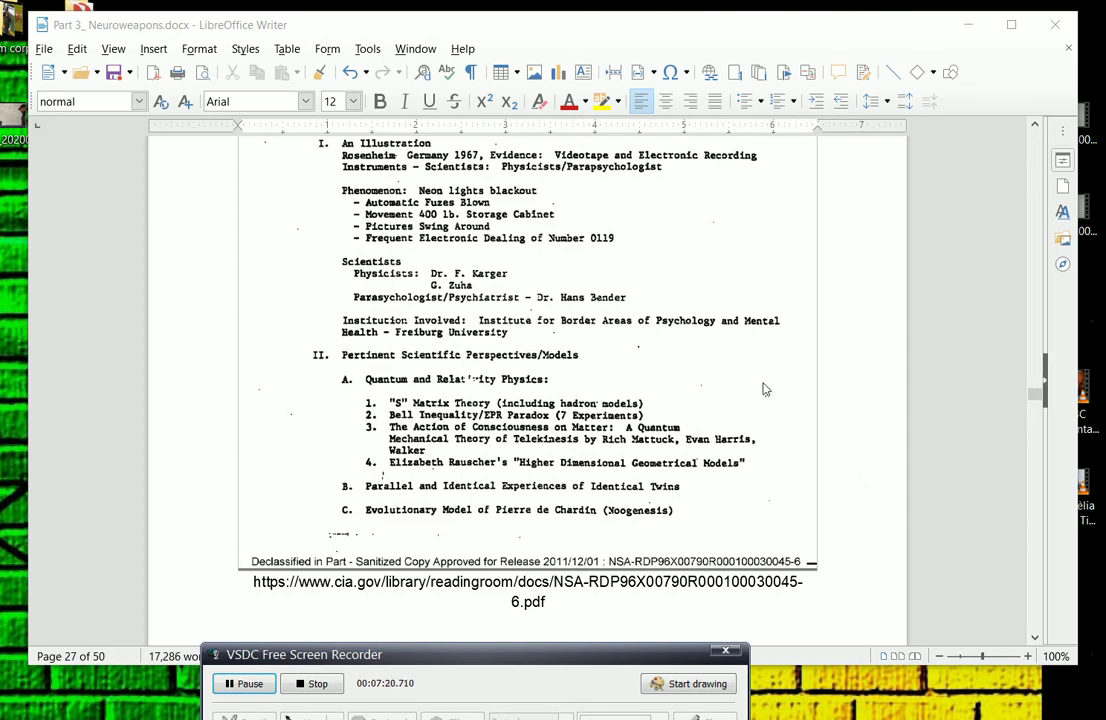
mouse_move(624, 308)
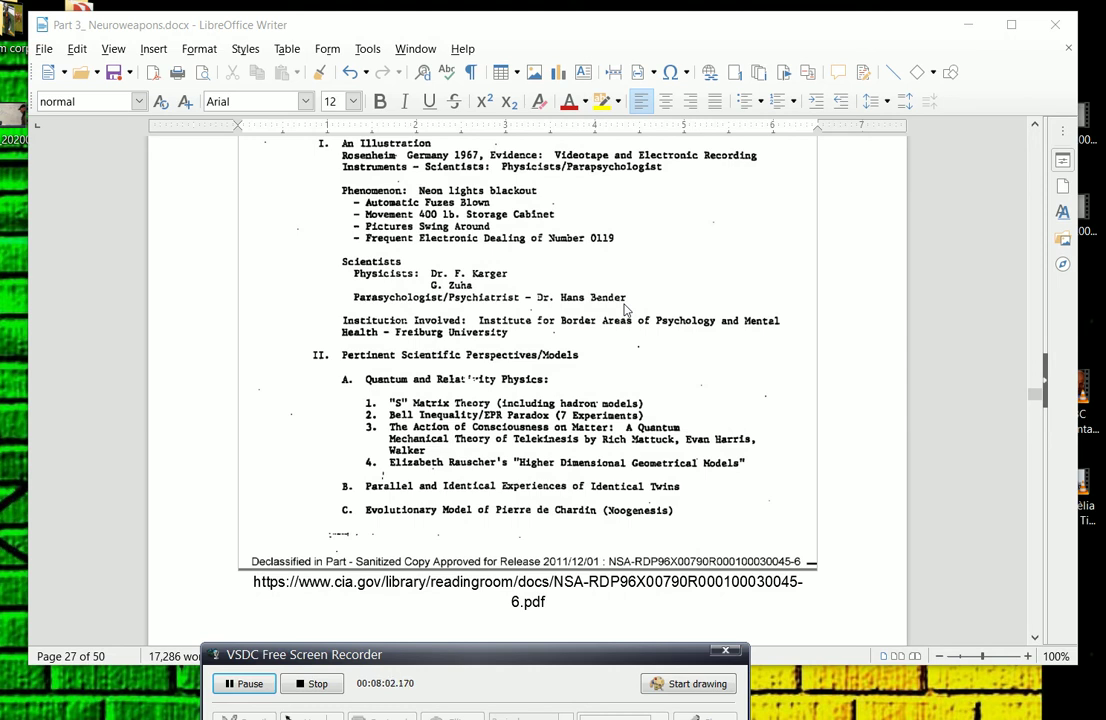
mouse_move(910, 534)
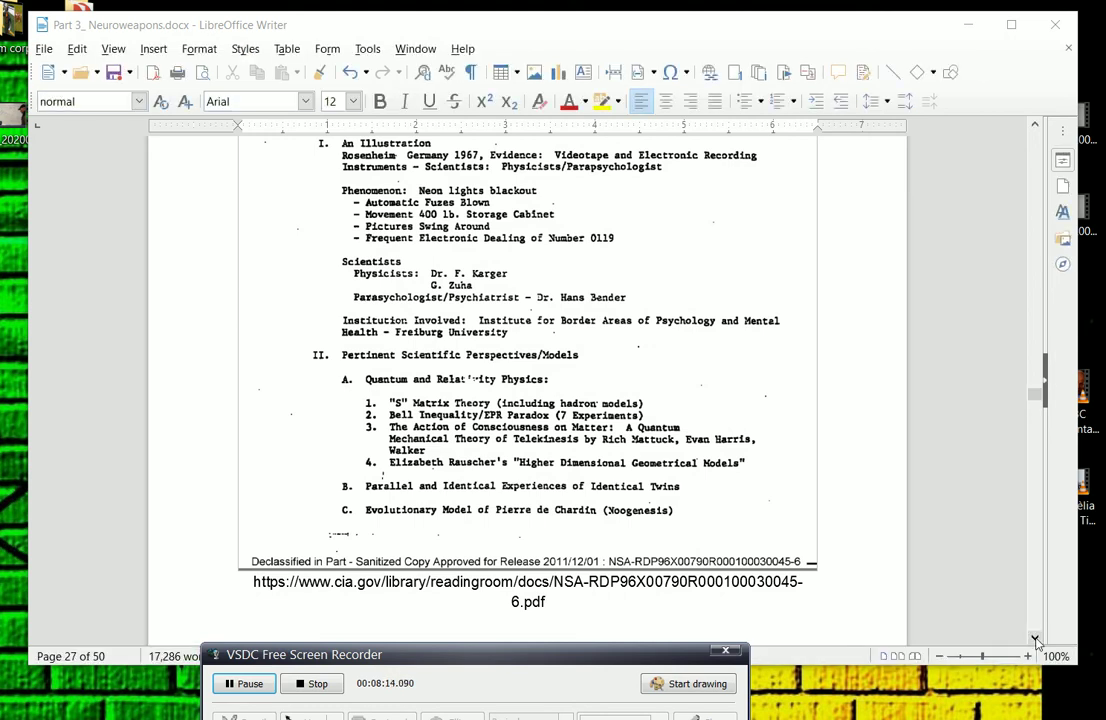
- Scroll down below the CIA link to the 'Nazi Remote Viewing' heading on Rudolf Tischner
scroll(down, 3)
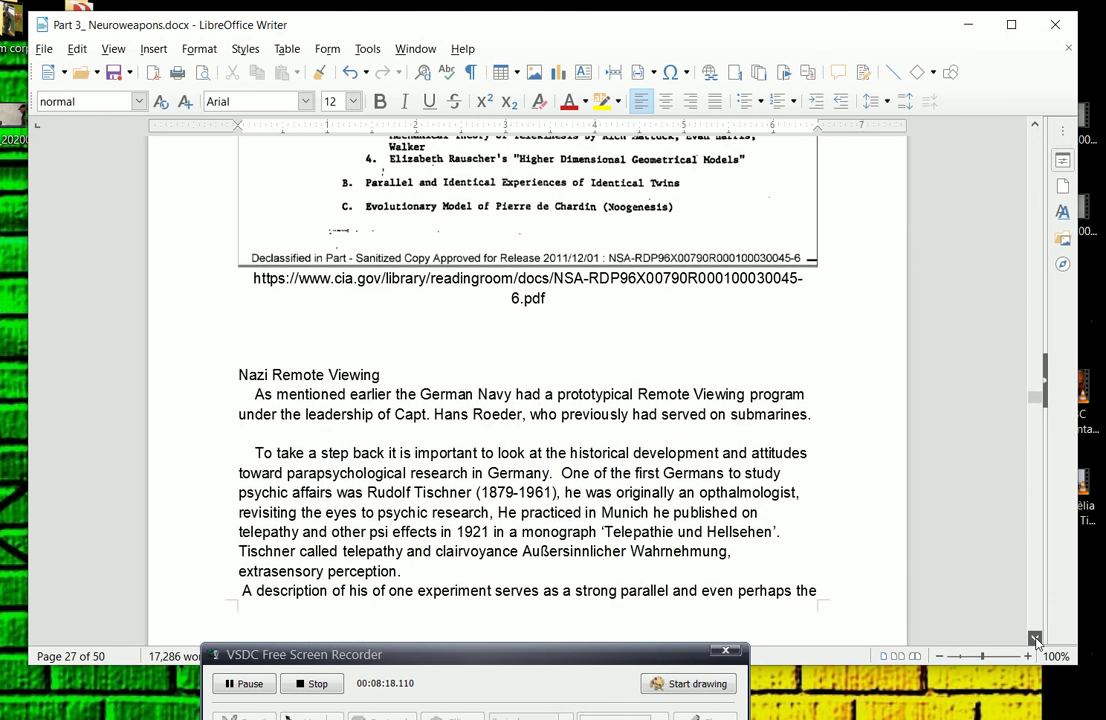
scroll(down, 3)
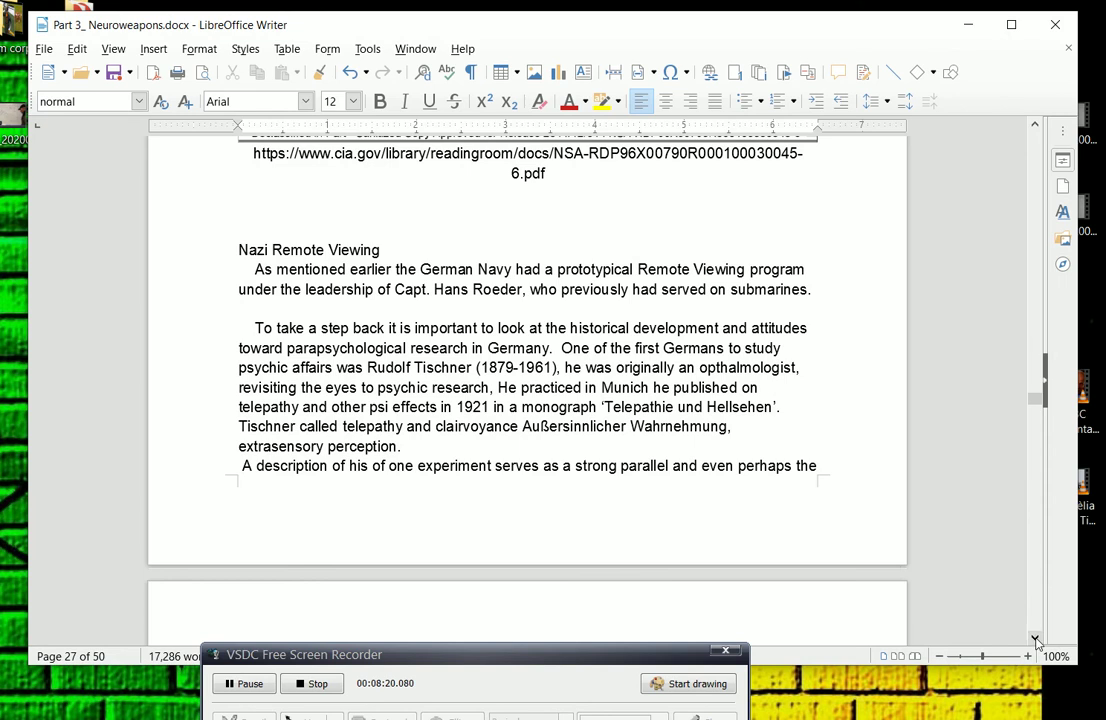
scroll(down, 3)
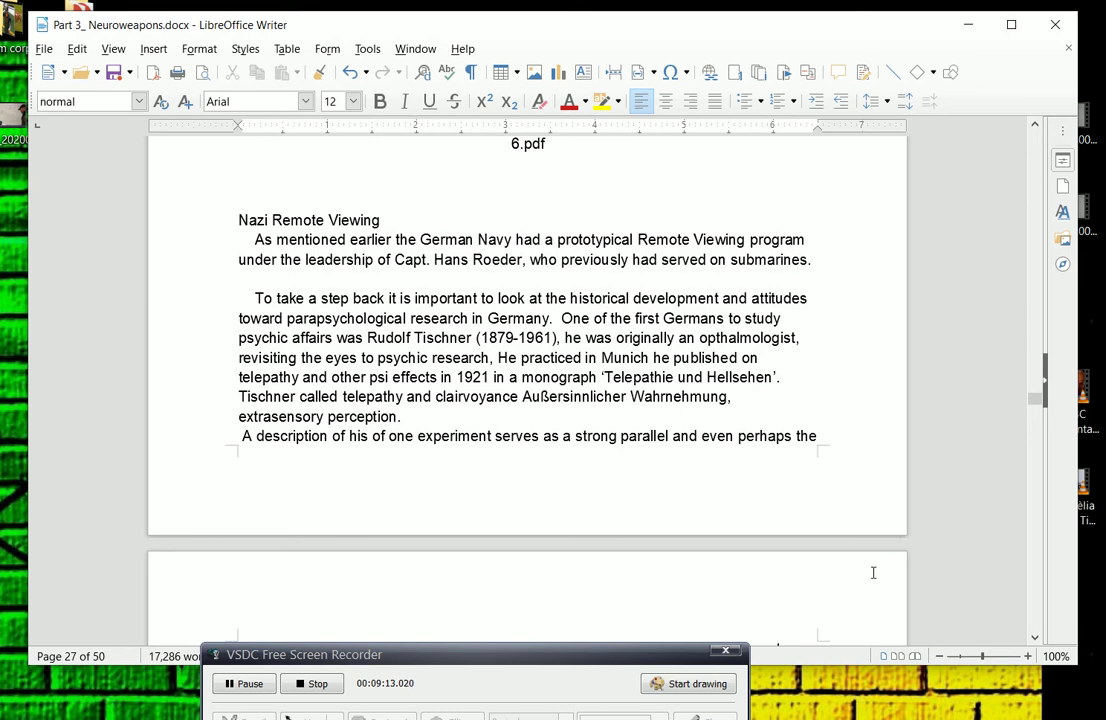
- Scroll to page 28 showing Tischner's envelope experiment quote and the German Occult Society passage
scroll(down, 3)
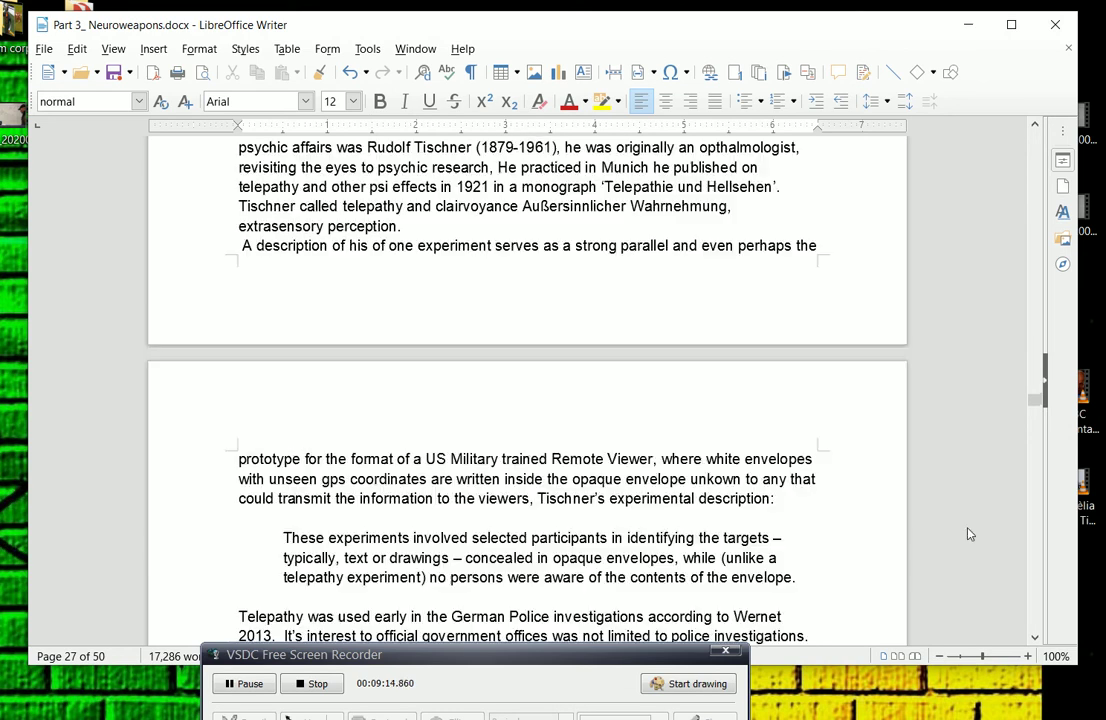
scroll(down, 3)
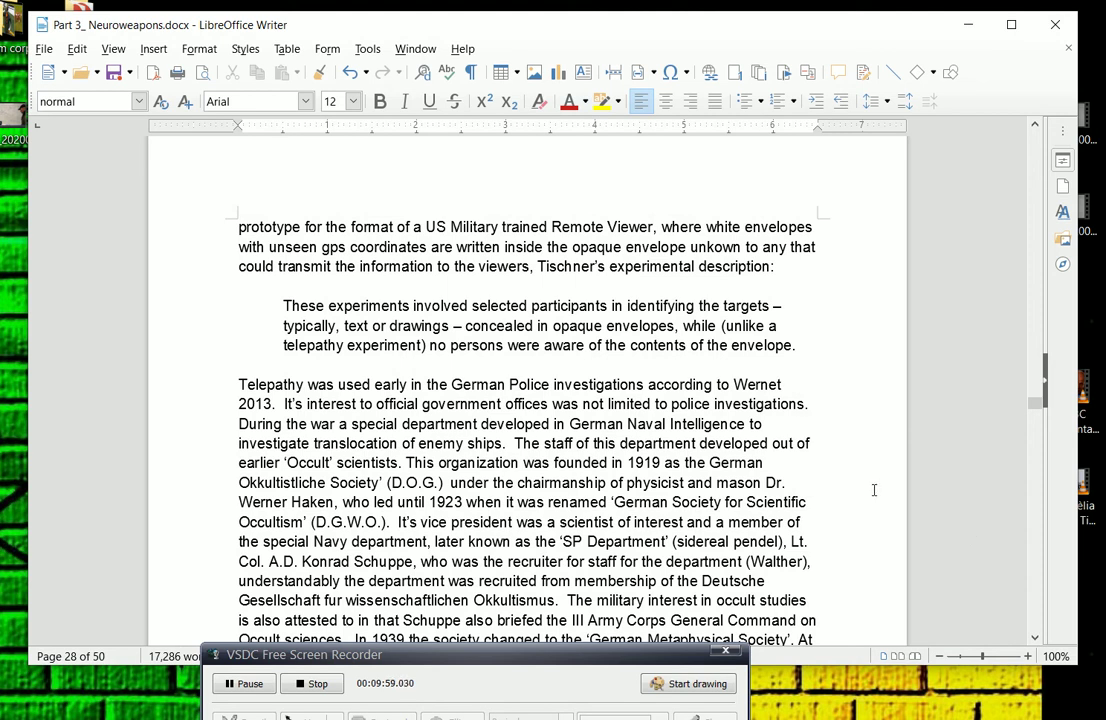
- Scroll page 28 to Schuppe's Metaphysical Society work and the 1942 parapsychology paragraph opening
scroll(down, 3)
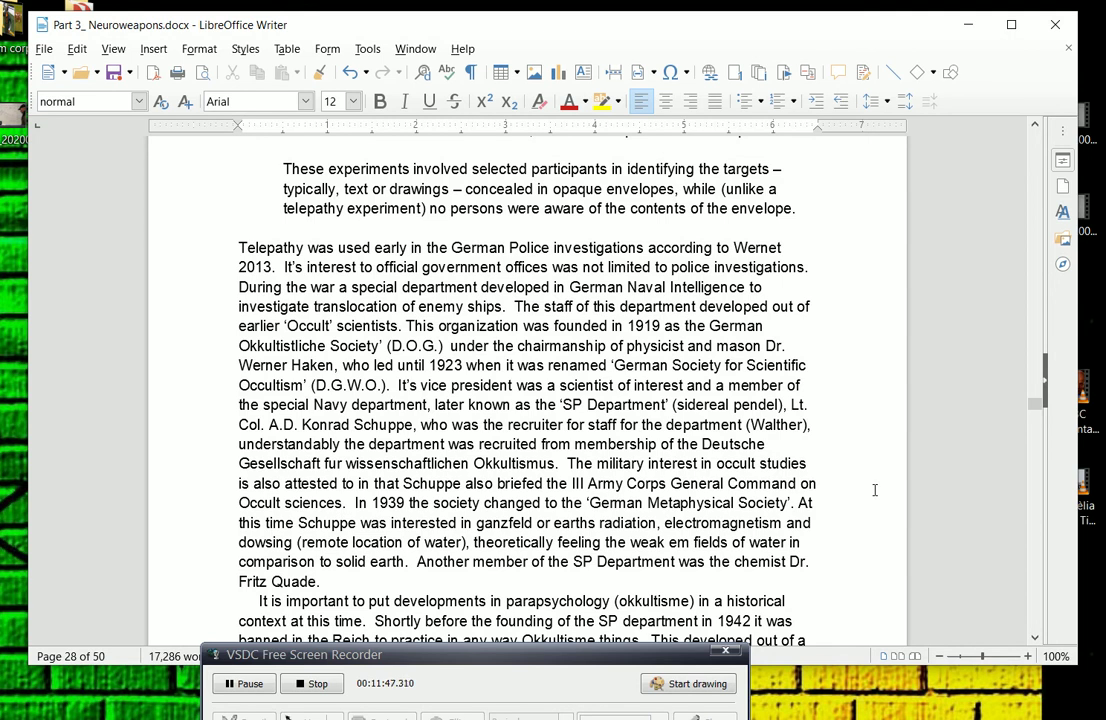
- Scroll to the full 1942 paragraph on the Gestapo occult ban and Hans-Hermann Kritzinger
scroll(down, 3)
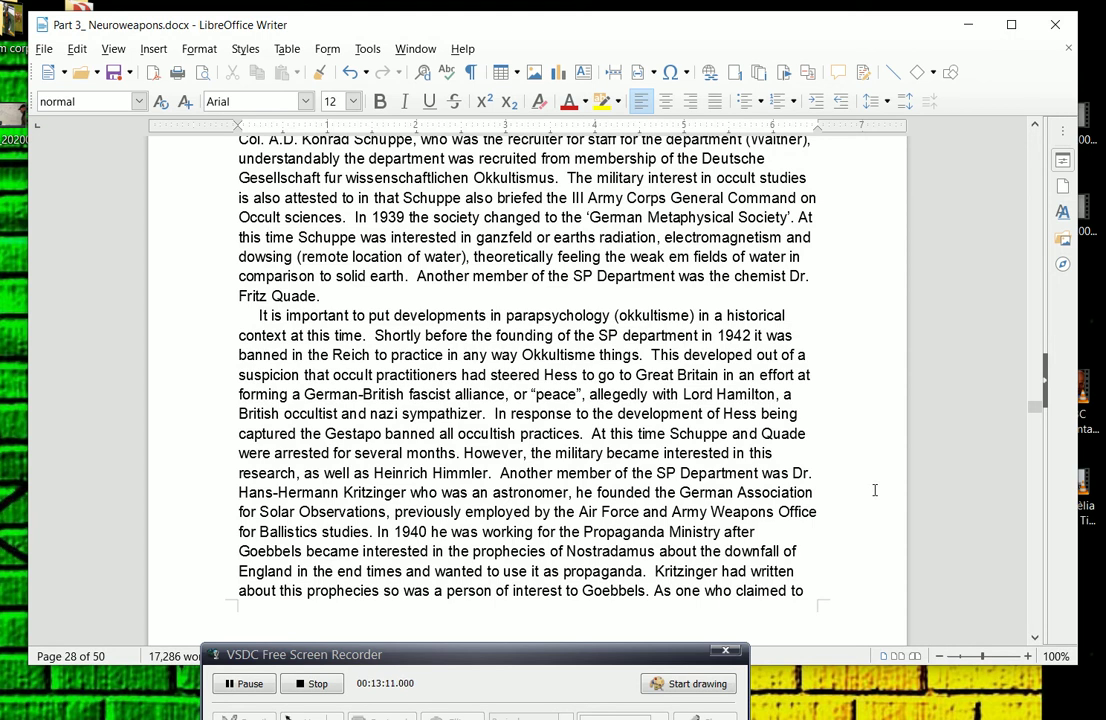
- Scroll past page 29's Straniak pendulum section to page 30's scanned German axis-radiation text
scroll(down, 3)
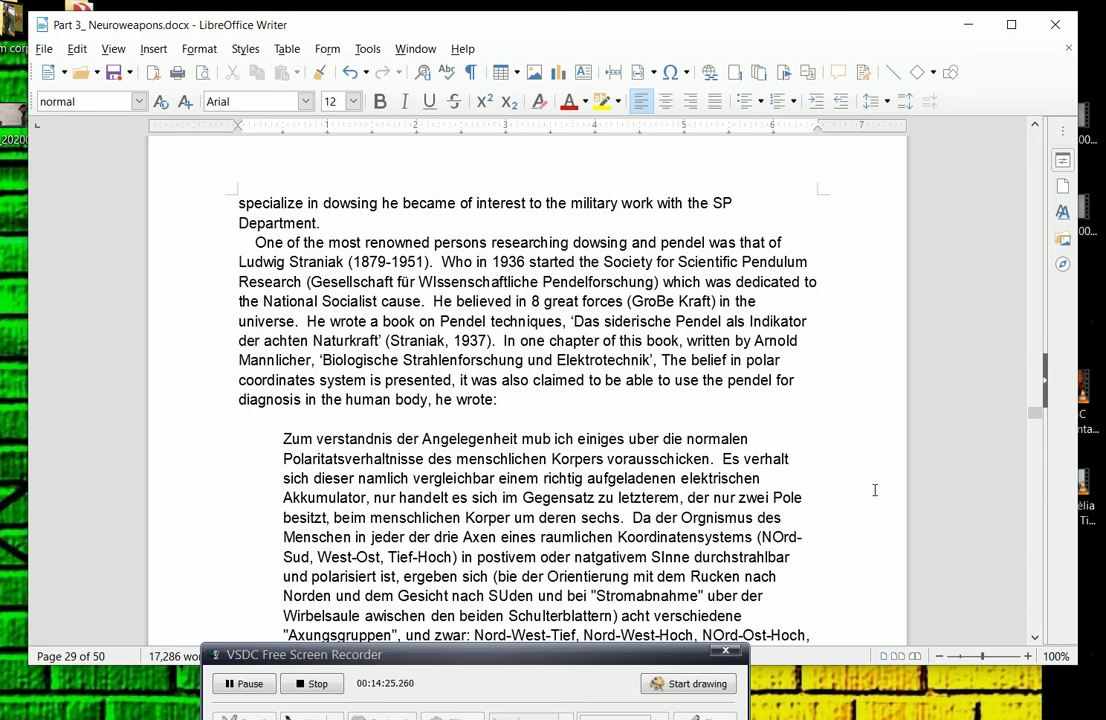
scroll(down, 3)
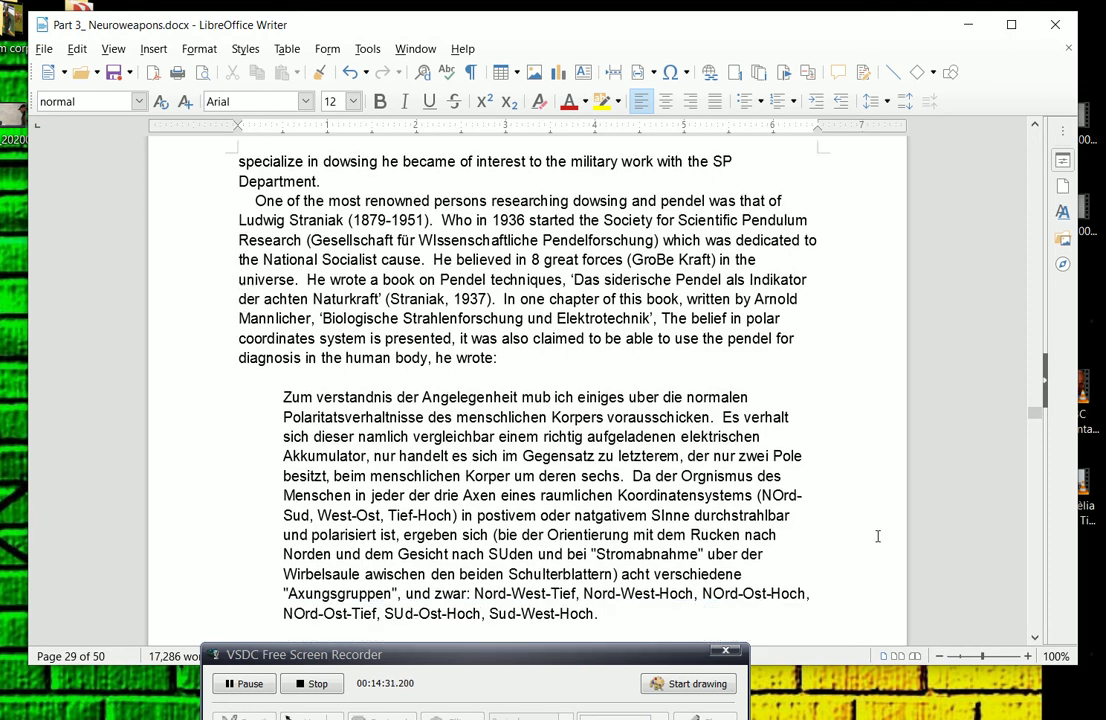
scroll(down, 3)
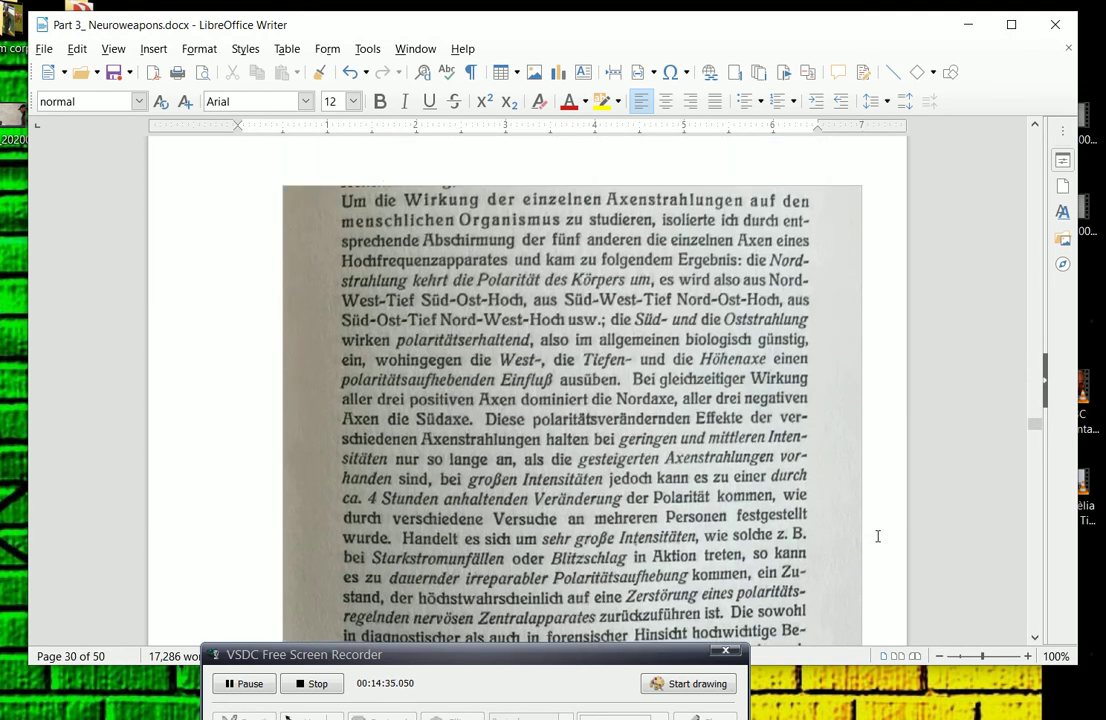
- Scroll past the scanned German page to Straniak's English translation and the Mannlicher earth-radiation passage
scroll(down, 3)
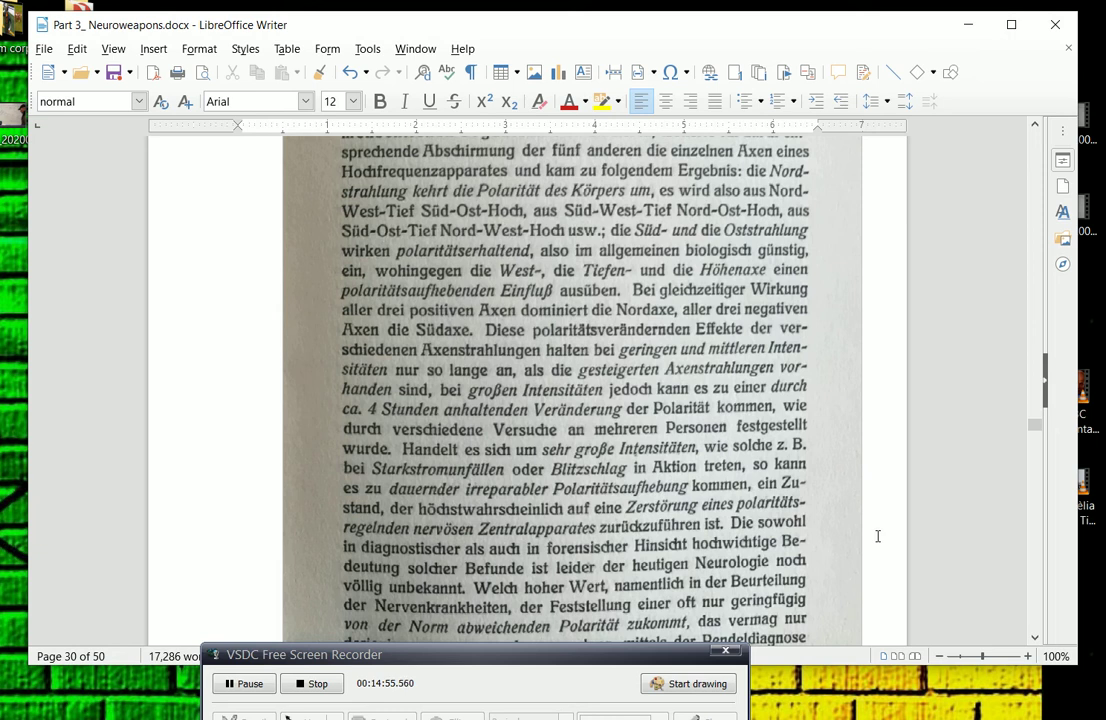
scroll(down, 3)
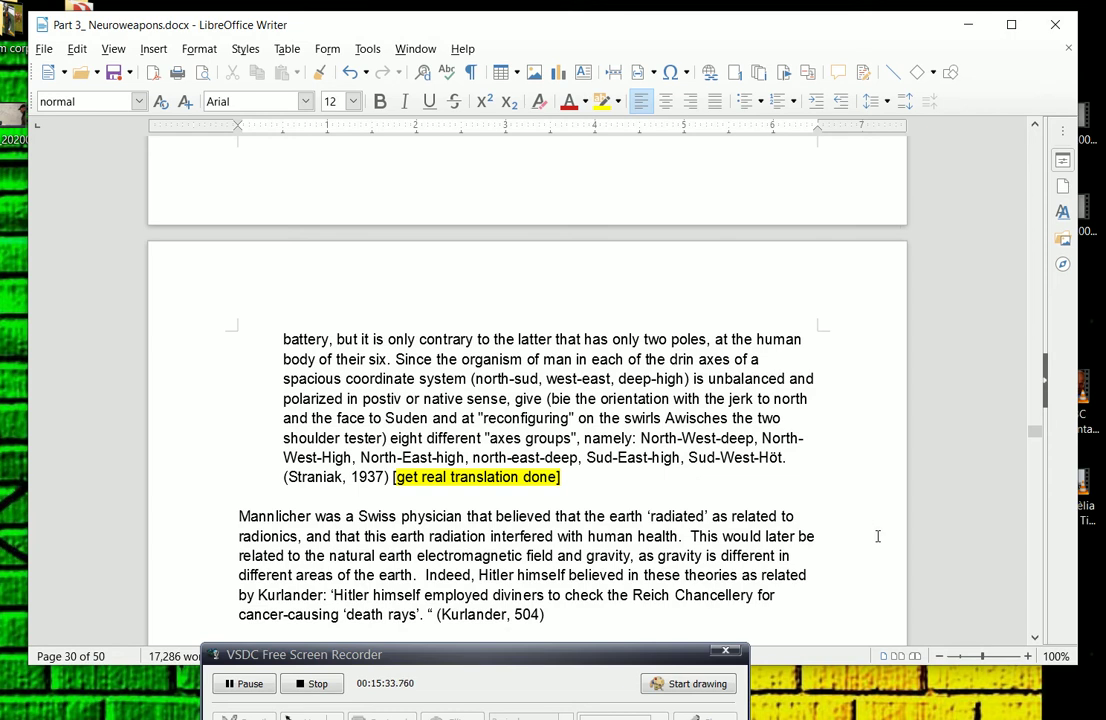
- Scroll past Straniak's scanned pendulum book spread to page 31's SP Department section on Walther and Roeder
scroll(down, 3)
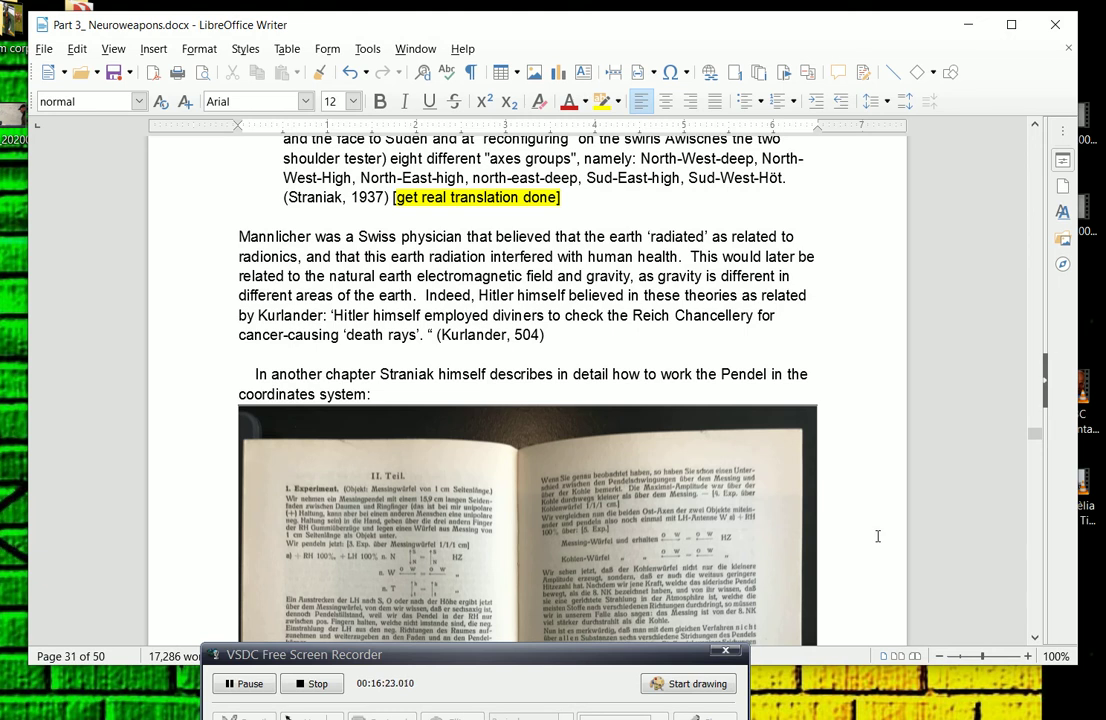
scroll(down, 3)
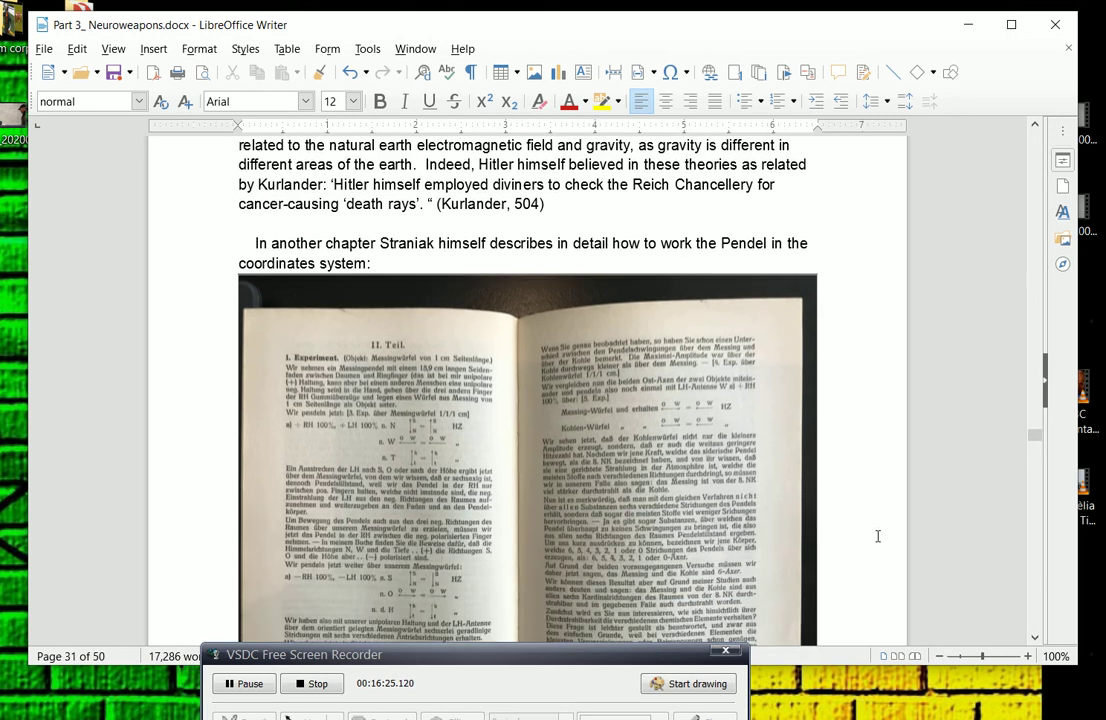
scroll(down, 3)
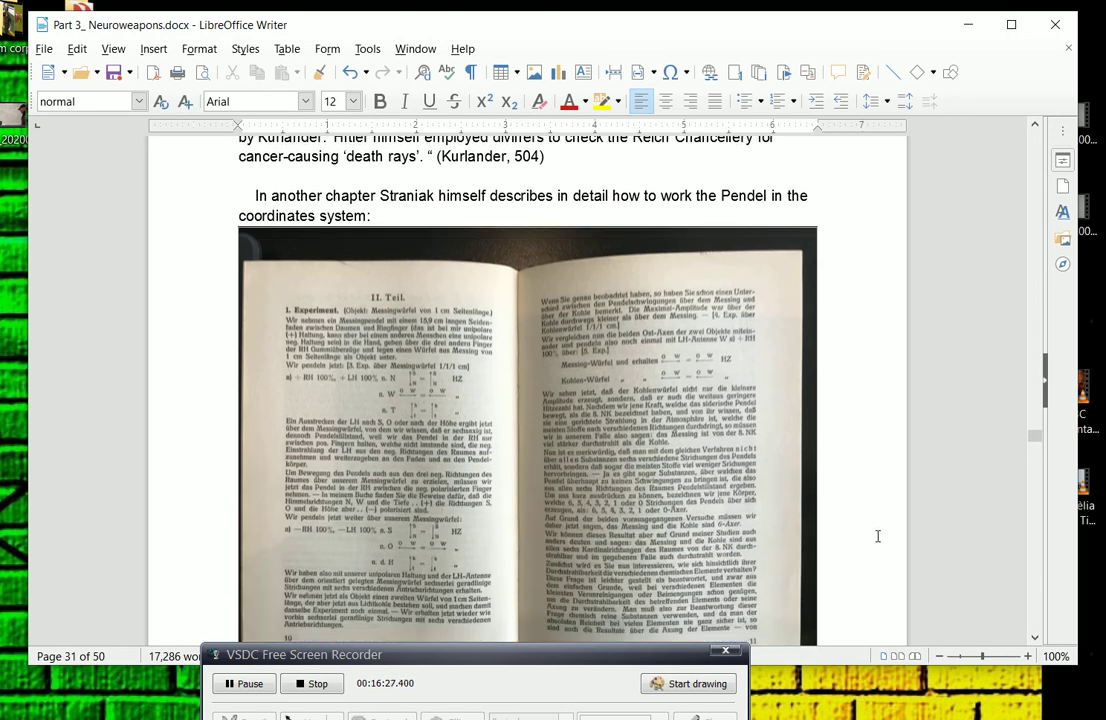
scroll(down, 3)
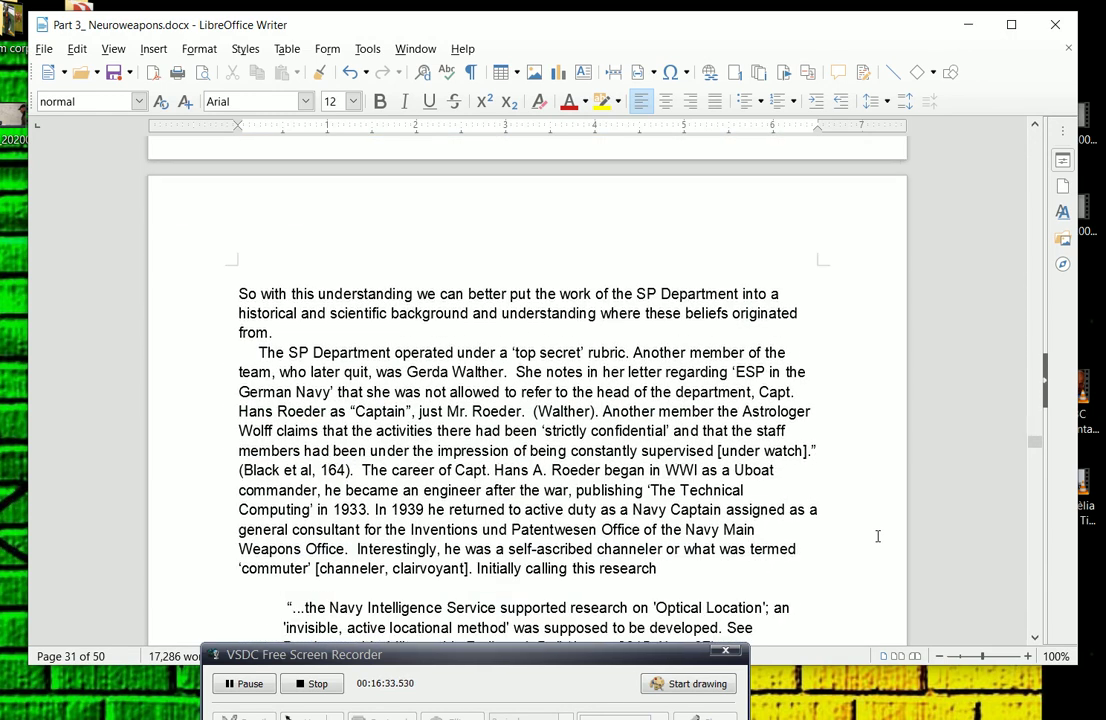
- Scroll to page 32's Navy Intelligence 'Optical Location' quote with the Sidereal Pendel line below
scroll(down, 3)
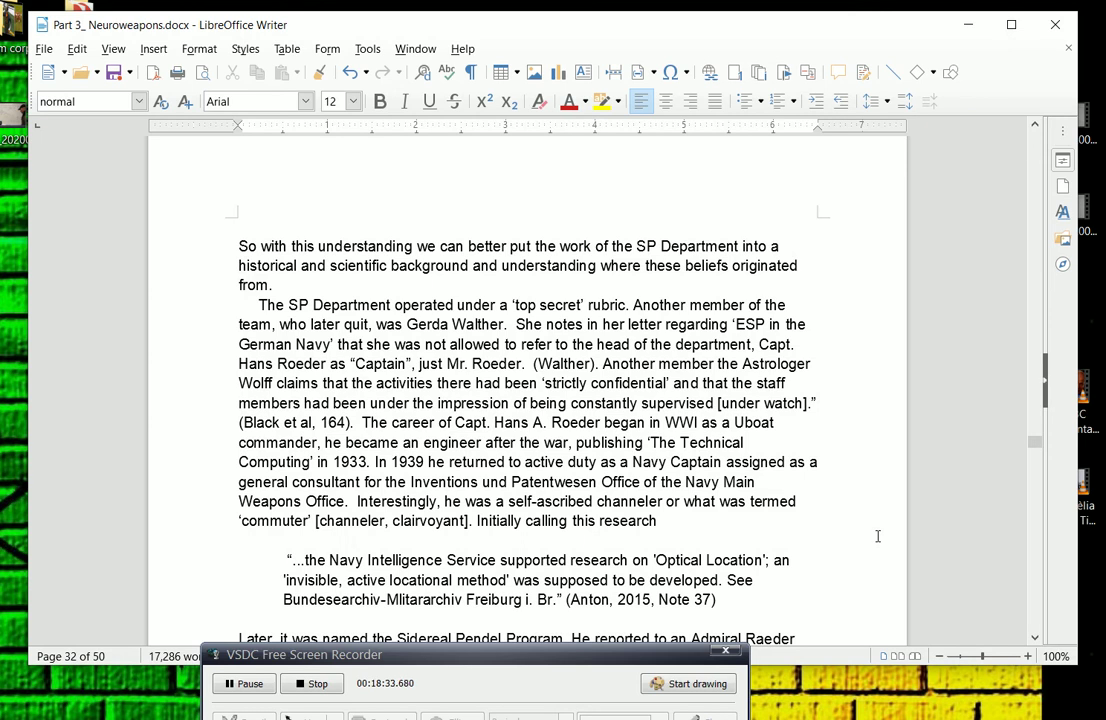
- Scroll page 32 to the Sidereal Pendel Program paragraph, Roeder quote and Anton's naval research account
scroll(down, 3)
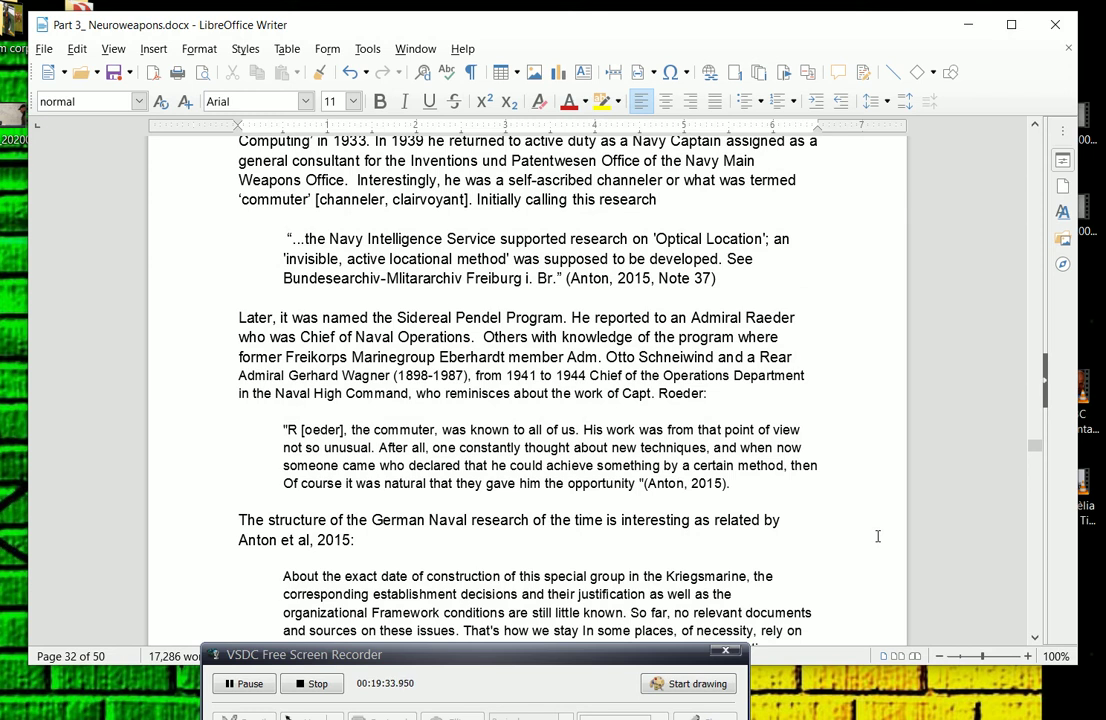
- Scroll to the end of page 32 showing the full Anton naval research quote on the SP Division's 1942 origins
scroll(down, 3)
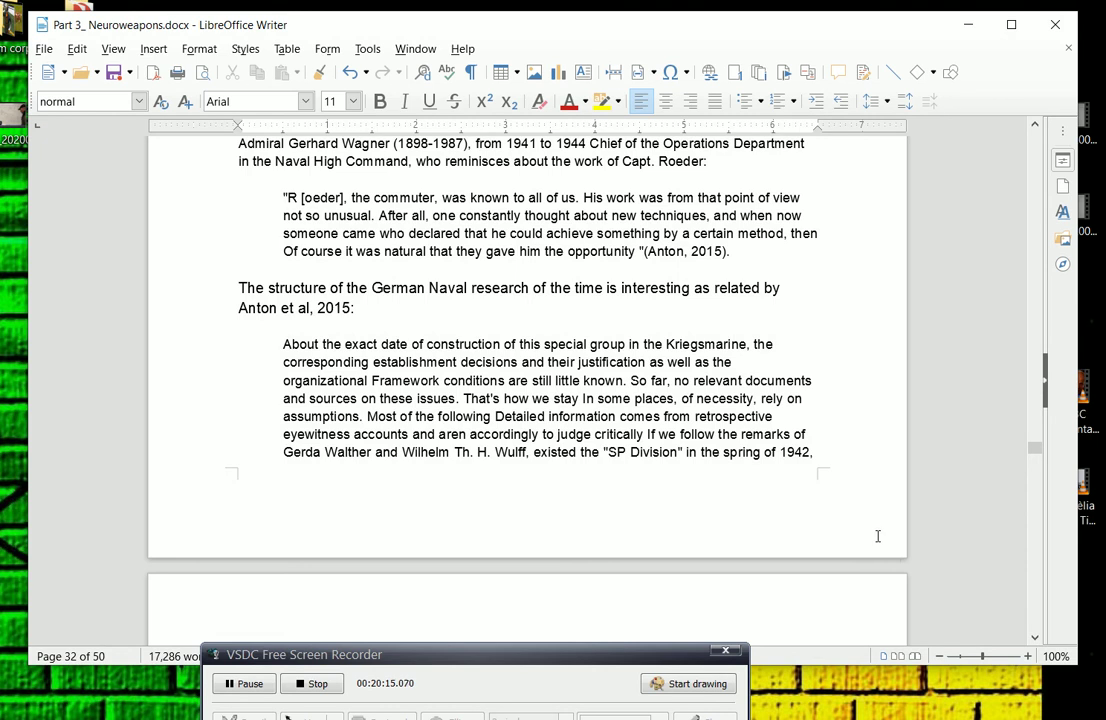
scroll(down, 3)
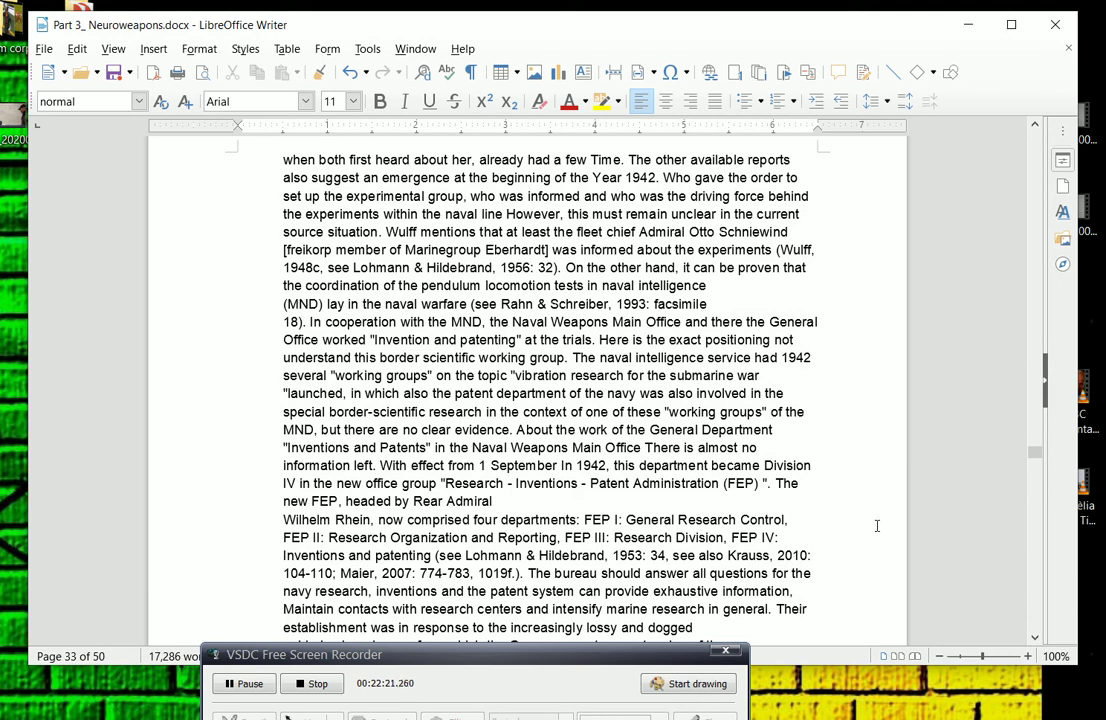
- Scroll past the end of page 33 to page 34's section on destroyed records, Roeder's optical-location belief and Dr. Hartmann
scroll(down, 3)
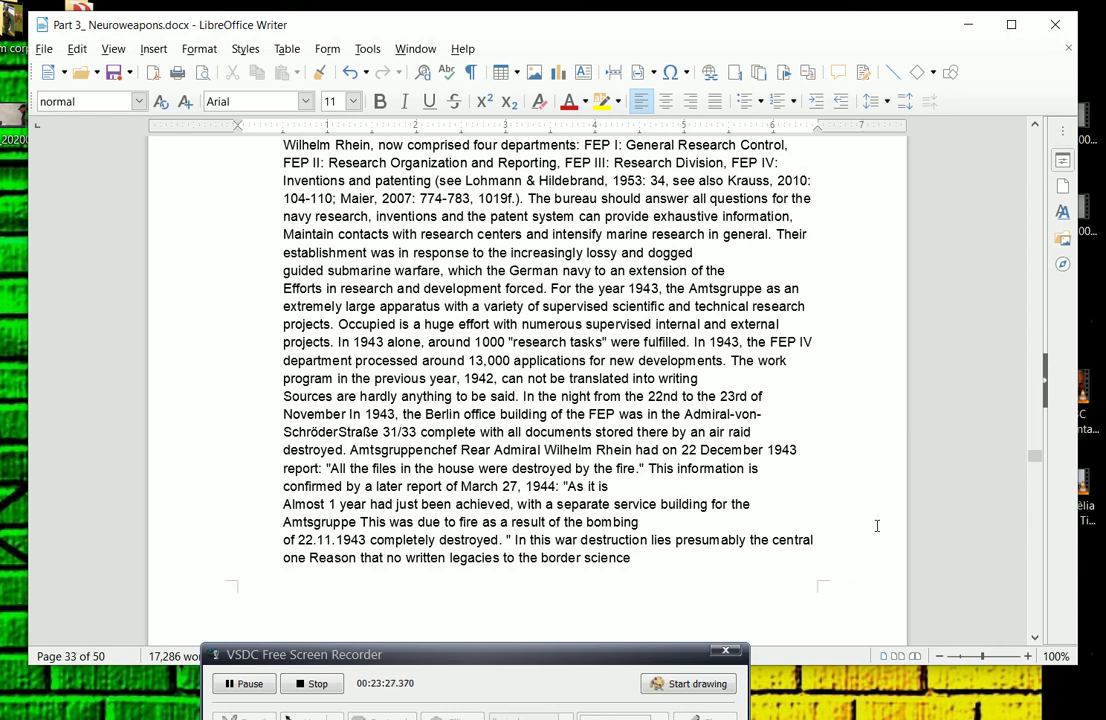
scroll(down, 3)
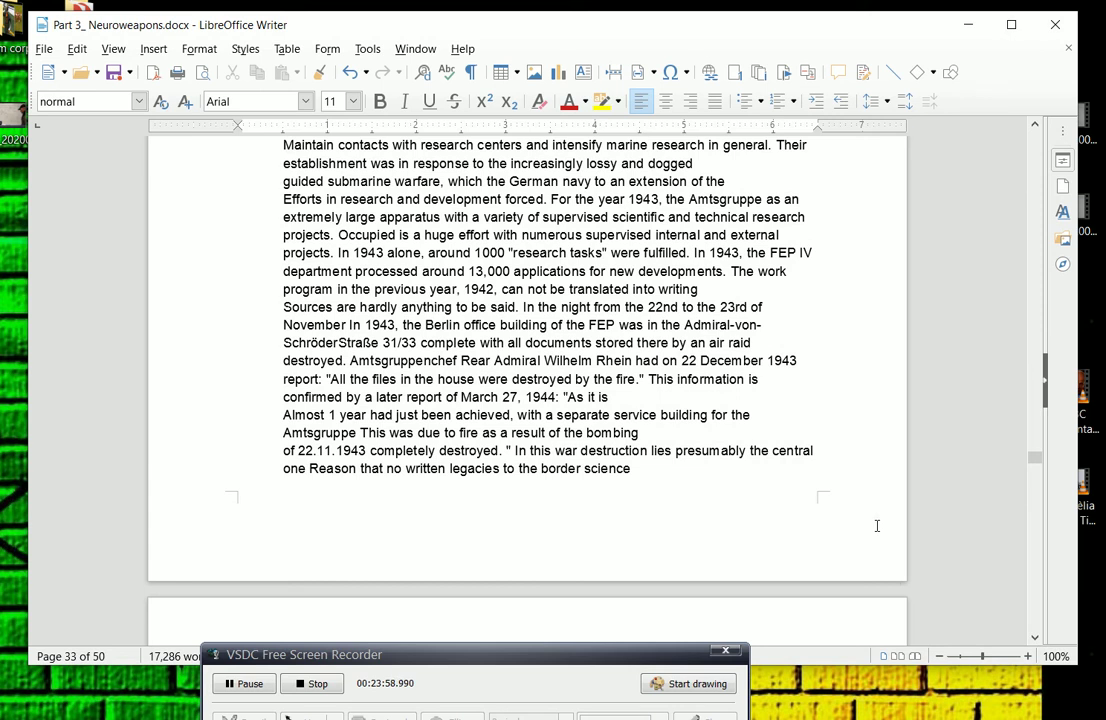
scroll(down, 3)
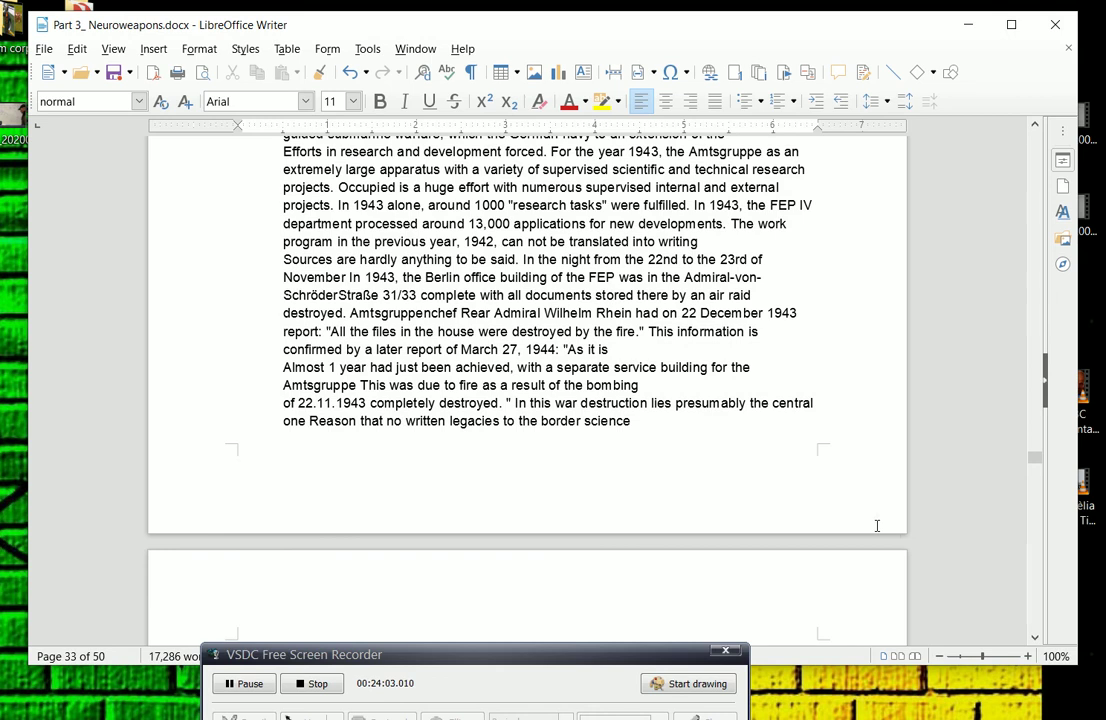
scroll(down, 3)
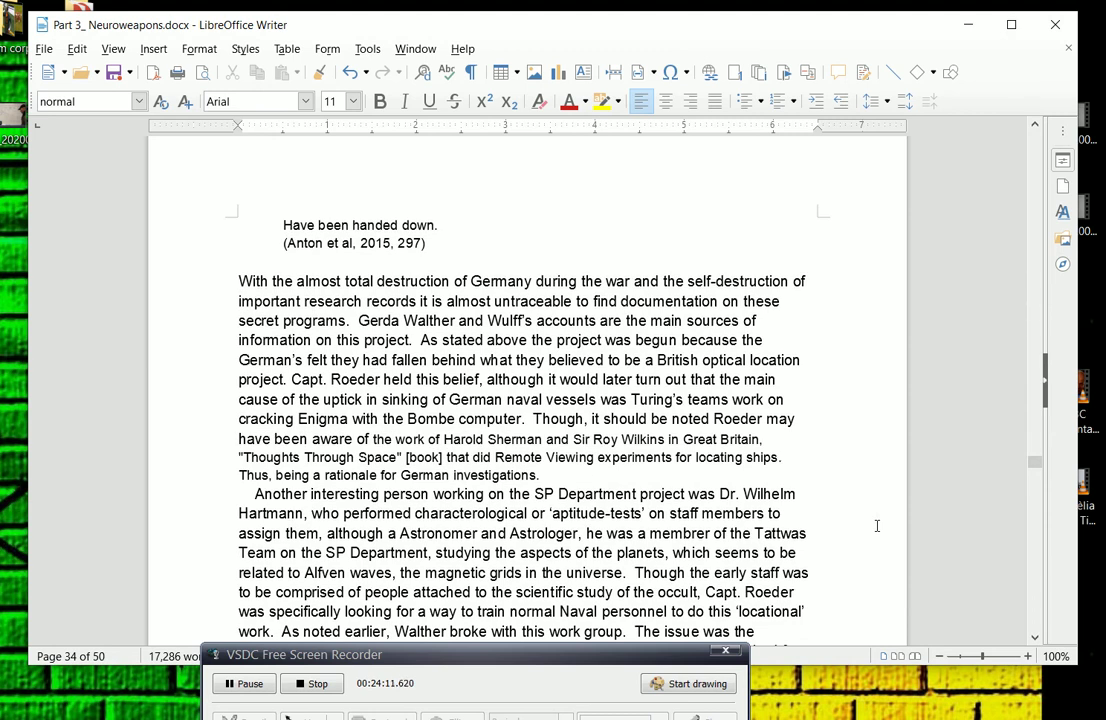
- Scroll slightly on page 34 to reveal Walther's dispute with Roeder, ending with 'She recollects:'
scroll(down, 3)
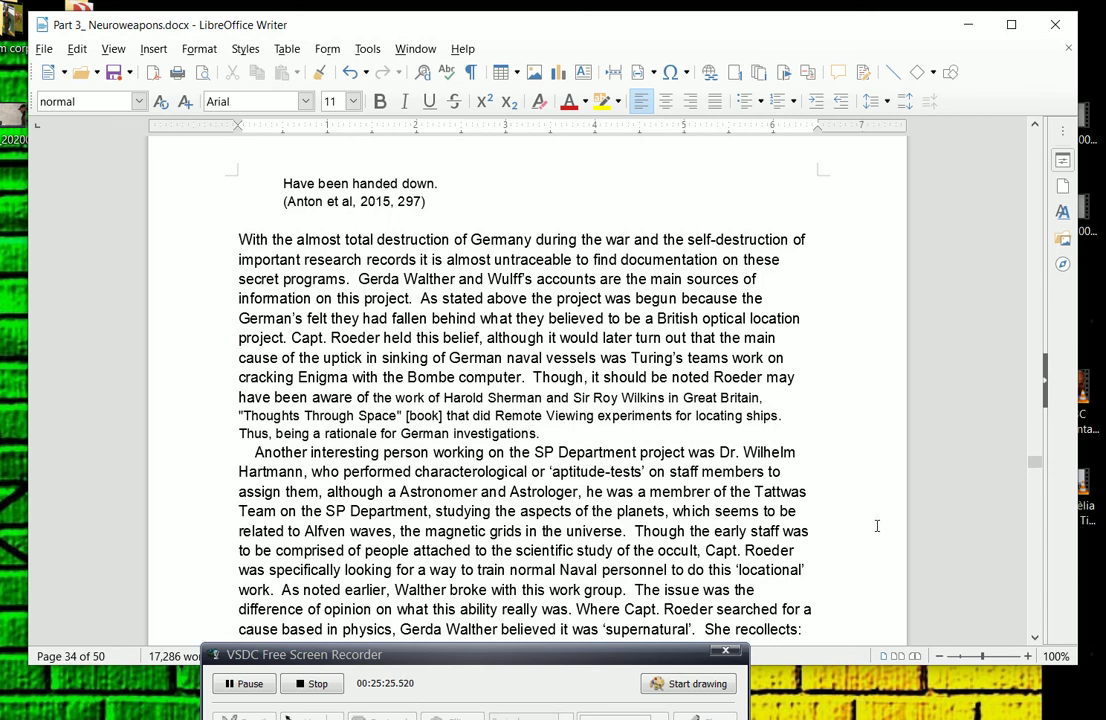
- Scroll onto page 35 to Walther's Anglo-Saxon research quote and the SS research after 1942 passage
scroll(down, 3)
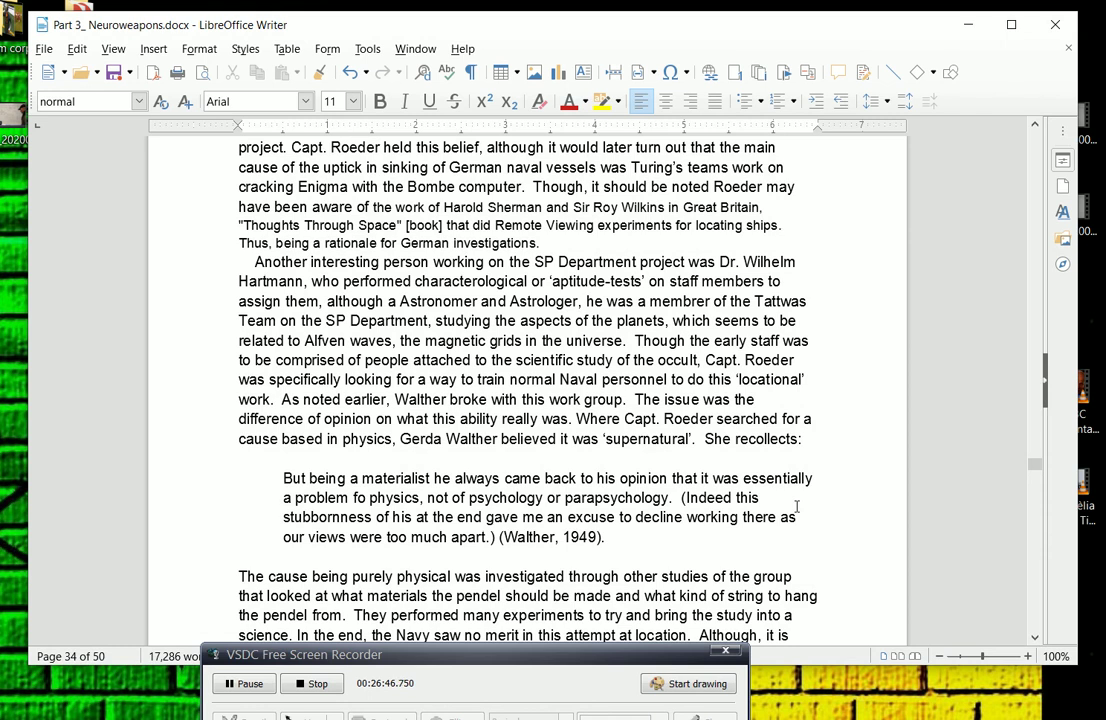
mouse_move(836, 532)
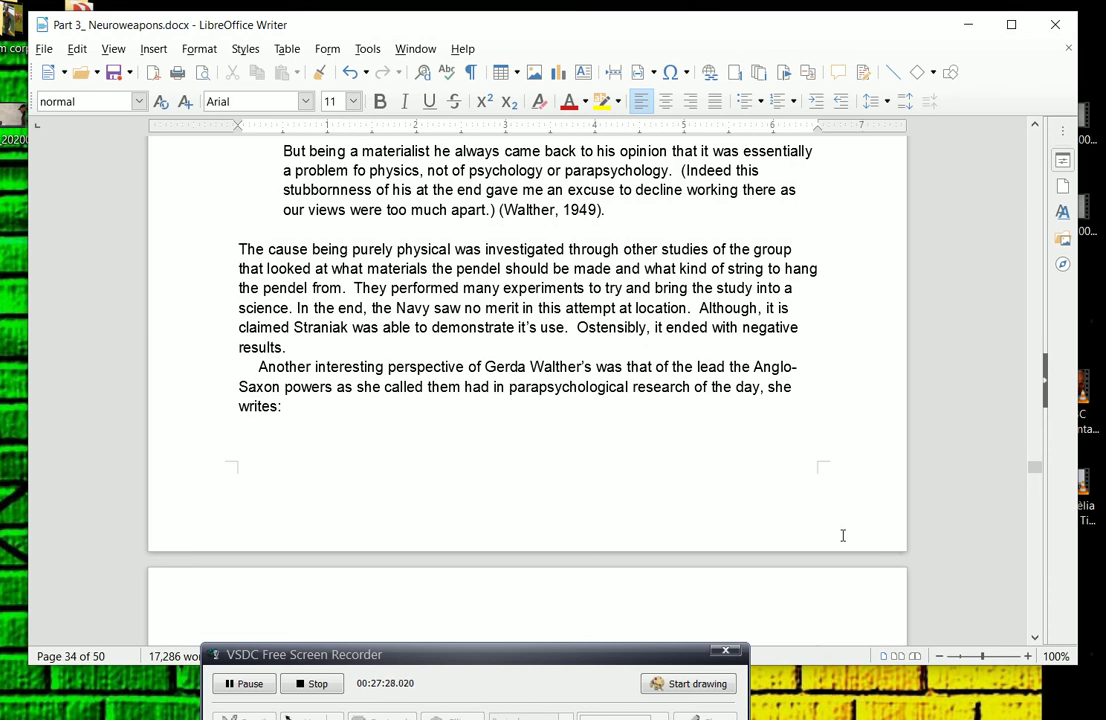
mouse_move(868, 456)
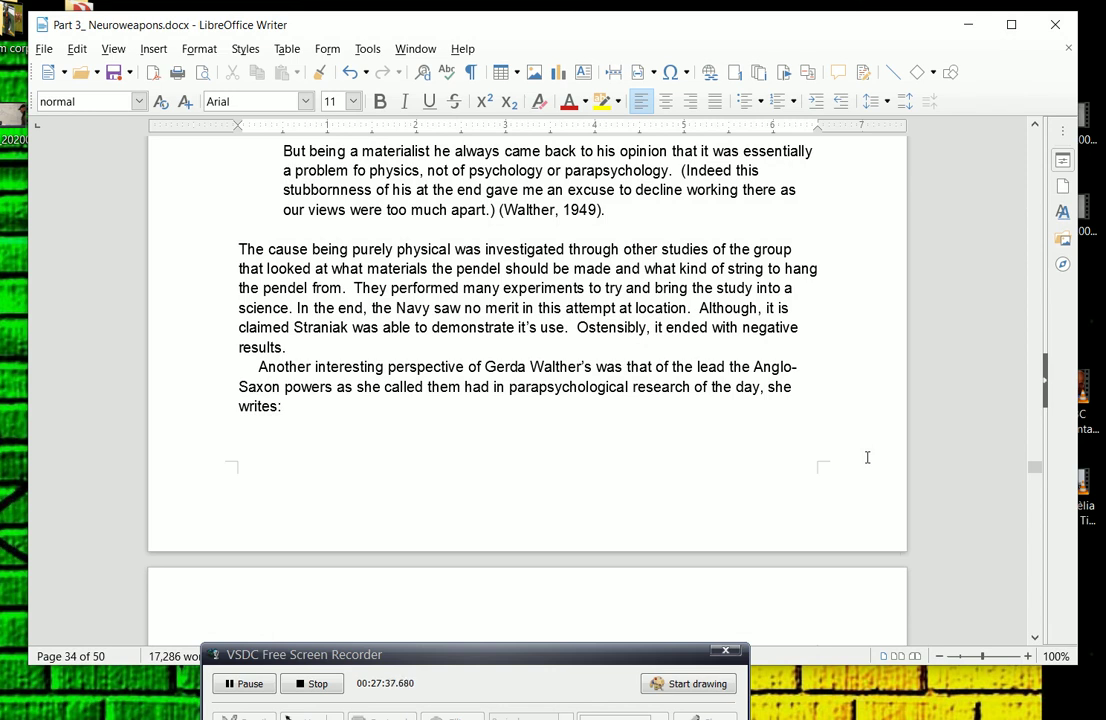
scroll(down, 3)
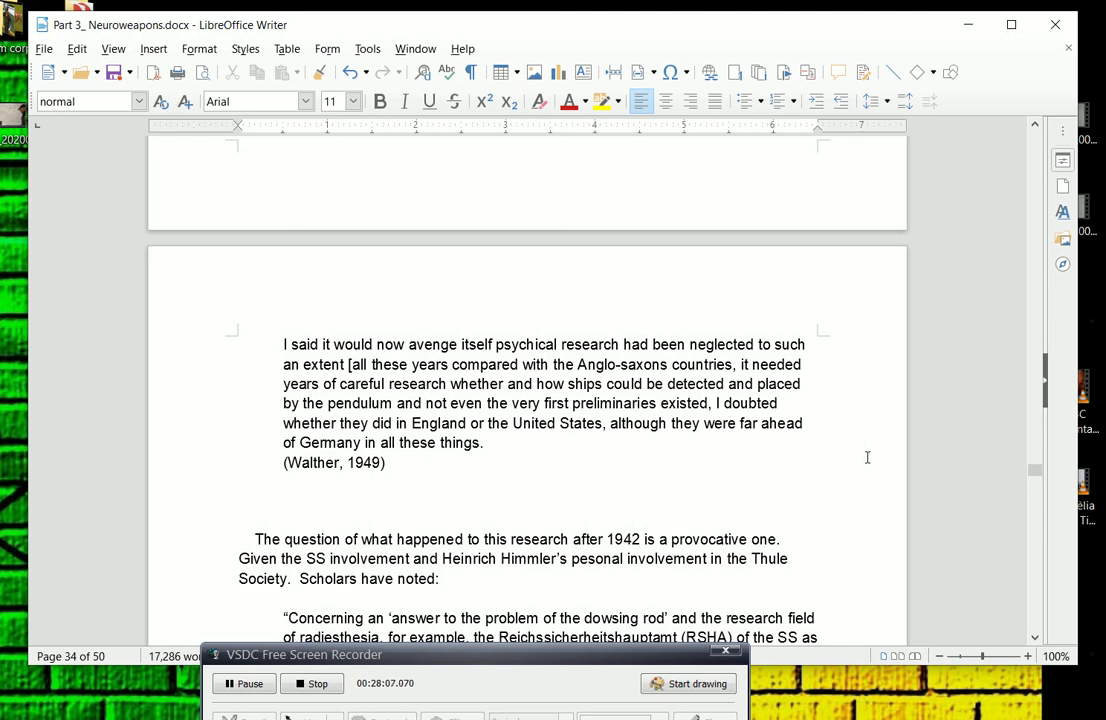
scroll(down, 3)
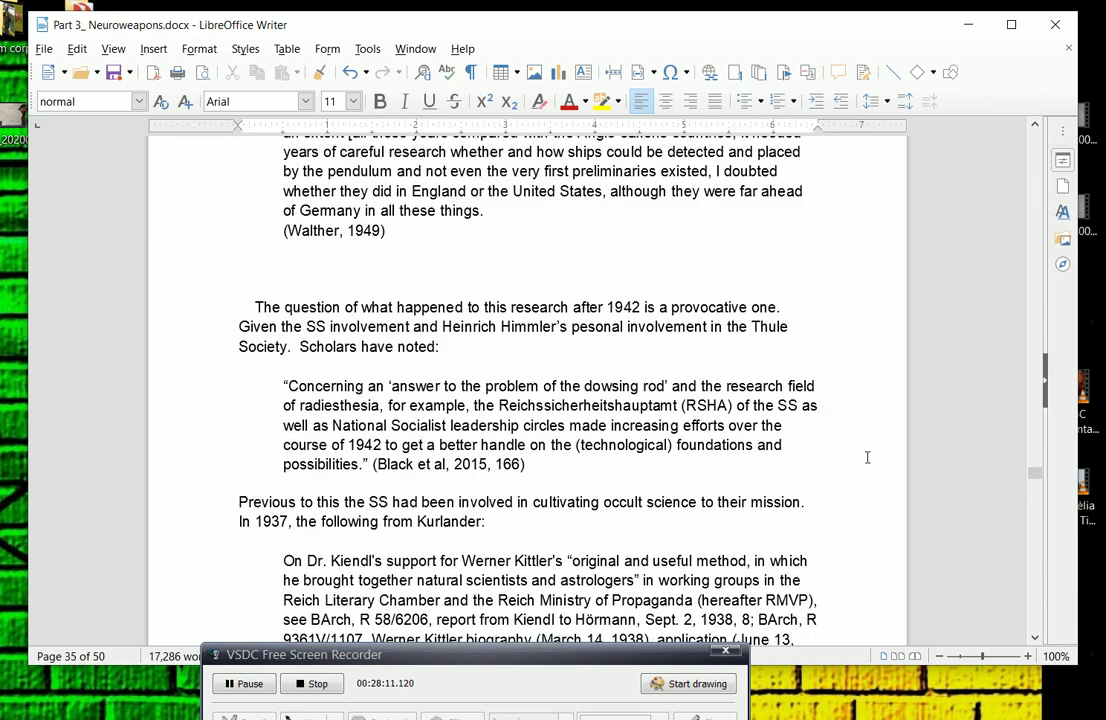
- Scroll through page 35 to Kurlander's Kiendl citation and the Himmler–Heydrich correspondence on charlatanry
scroll(down, 3)
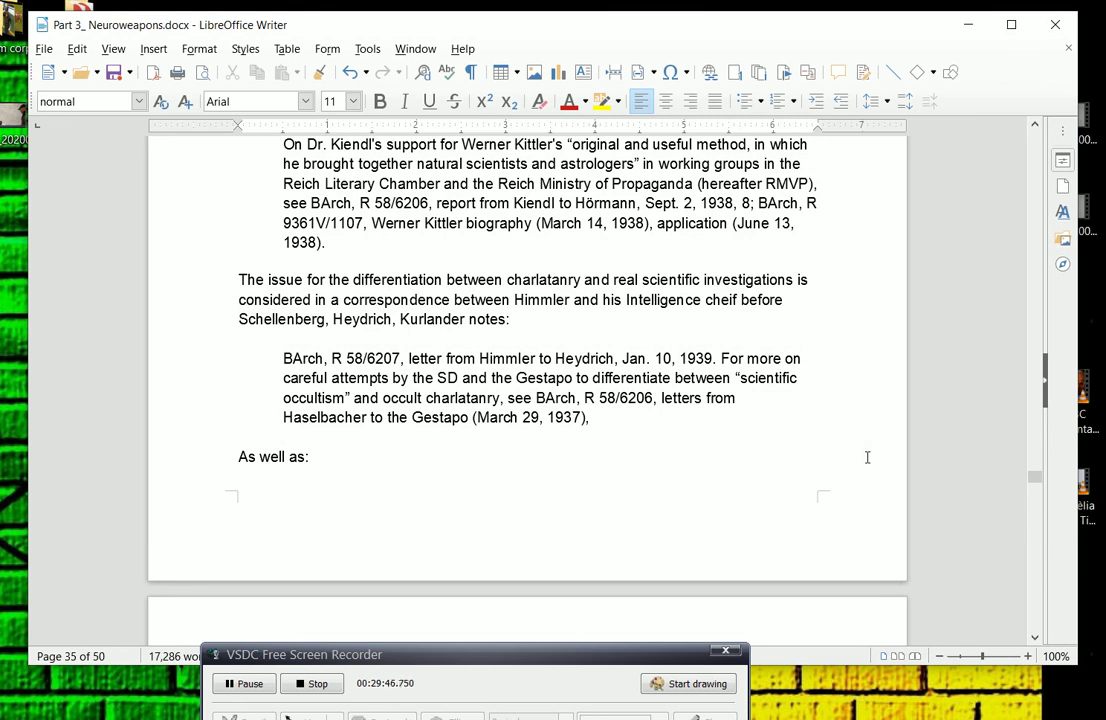
- Scroll onto page 36 to Kurlander's passage on Himmler's scientific occultism and his 1939 astrology letter
scroll(down, 3)
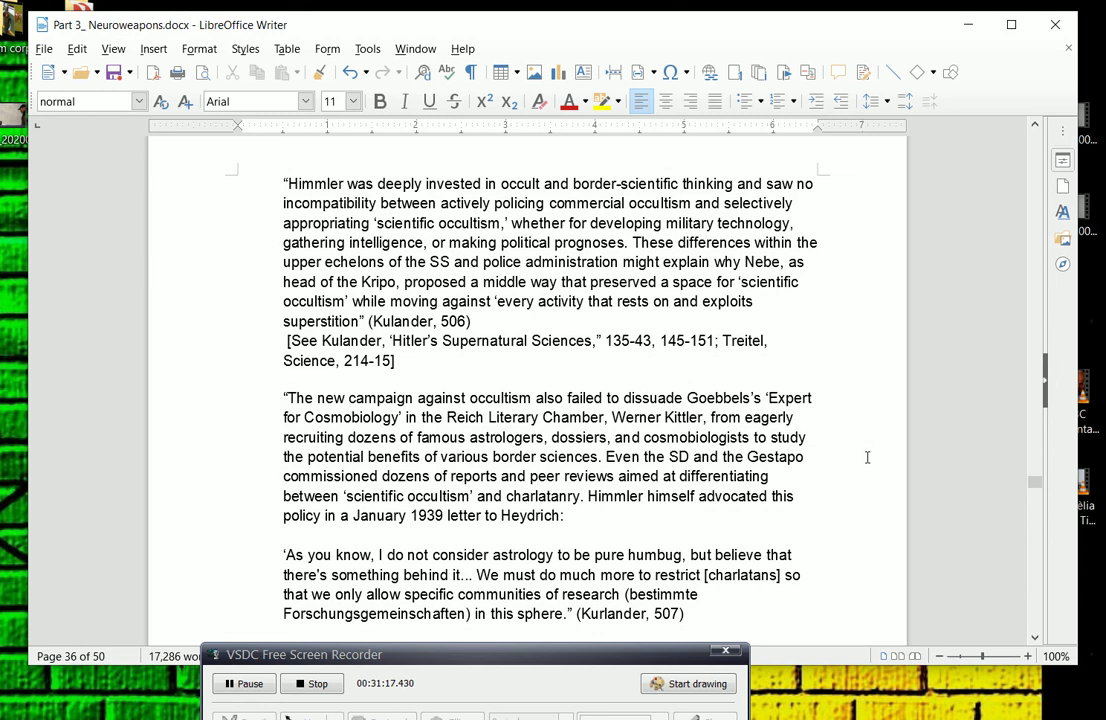
- Scroll through page 36 to the Kisshauer passage and the Operation Mars paragraph on SS psychics locating Mussolini
scroll(down, 3)
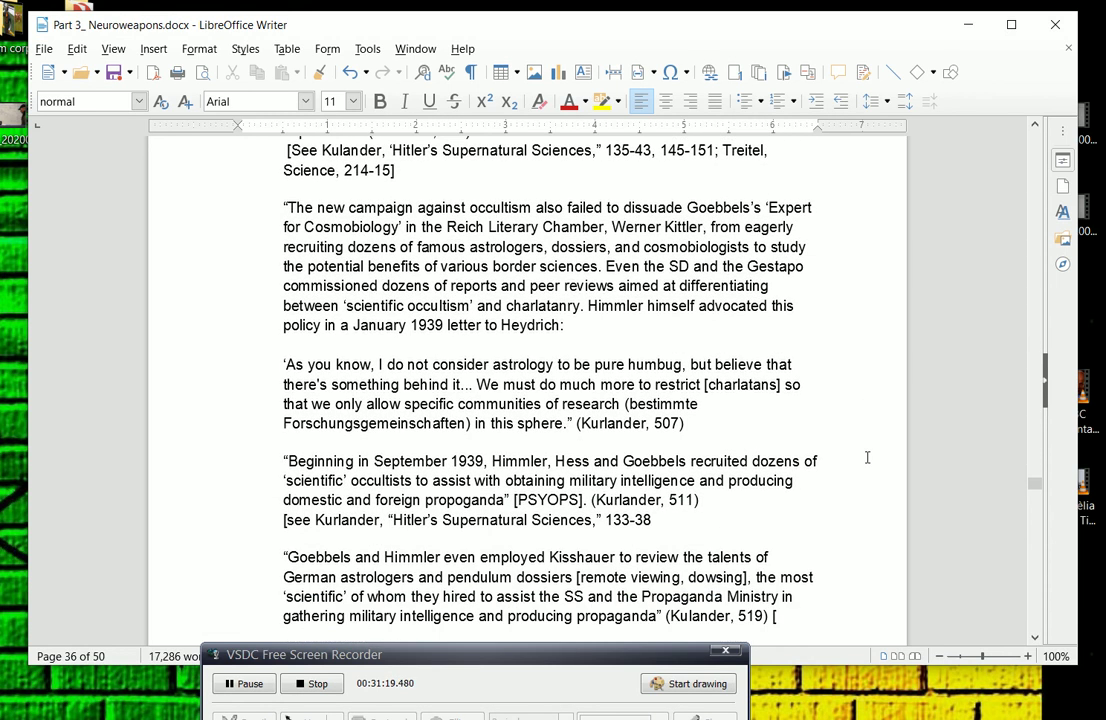
scroll(down, 3)
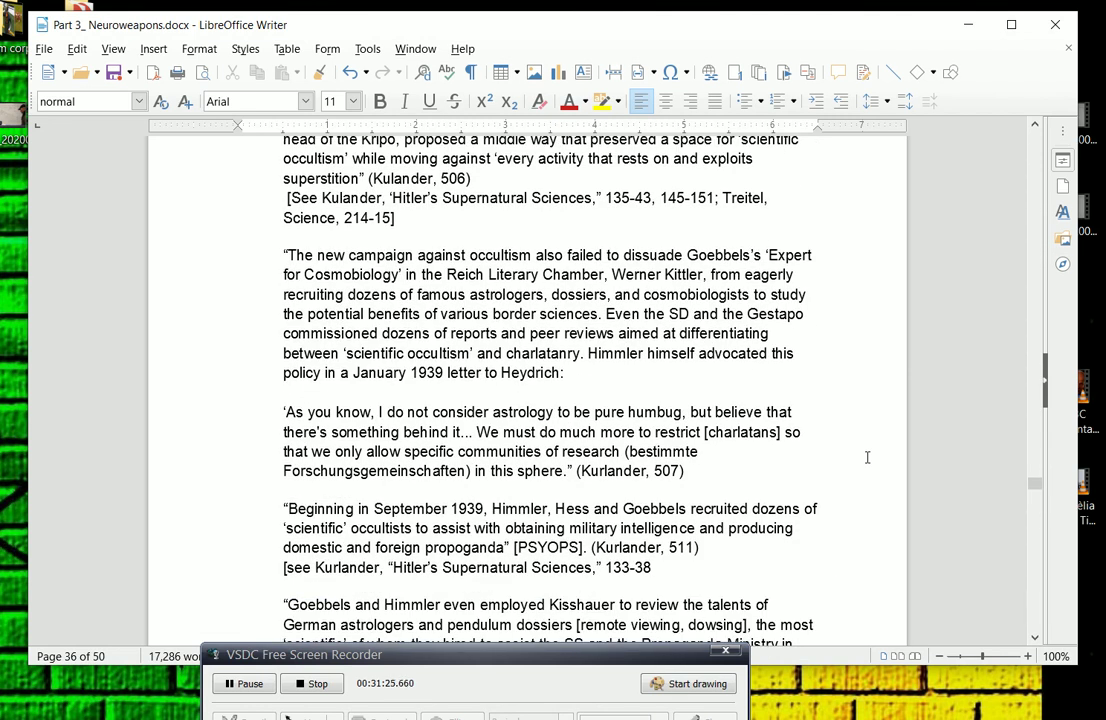
right_click(868, 458)
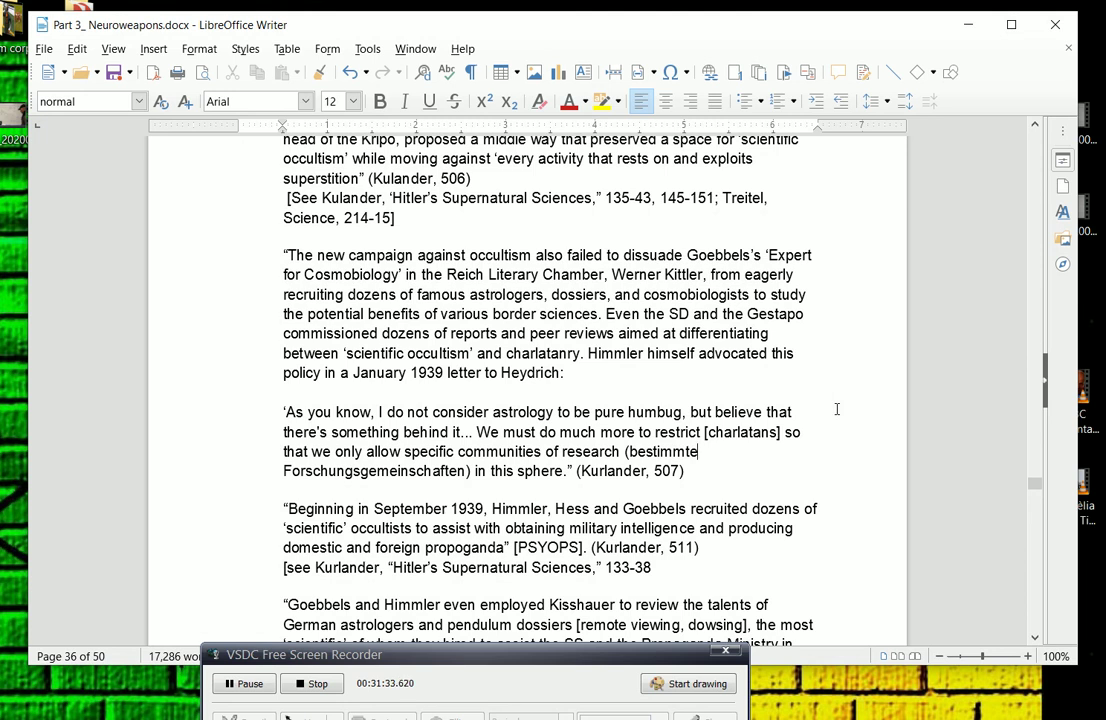
mouse_move(858, 466)
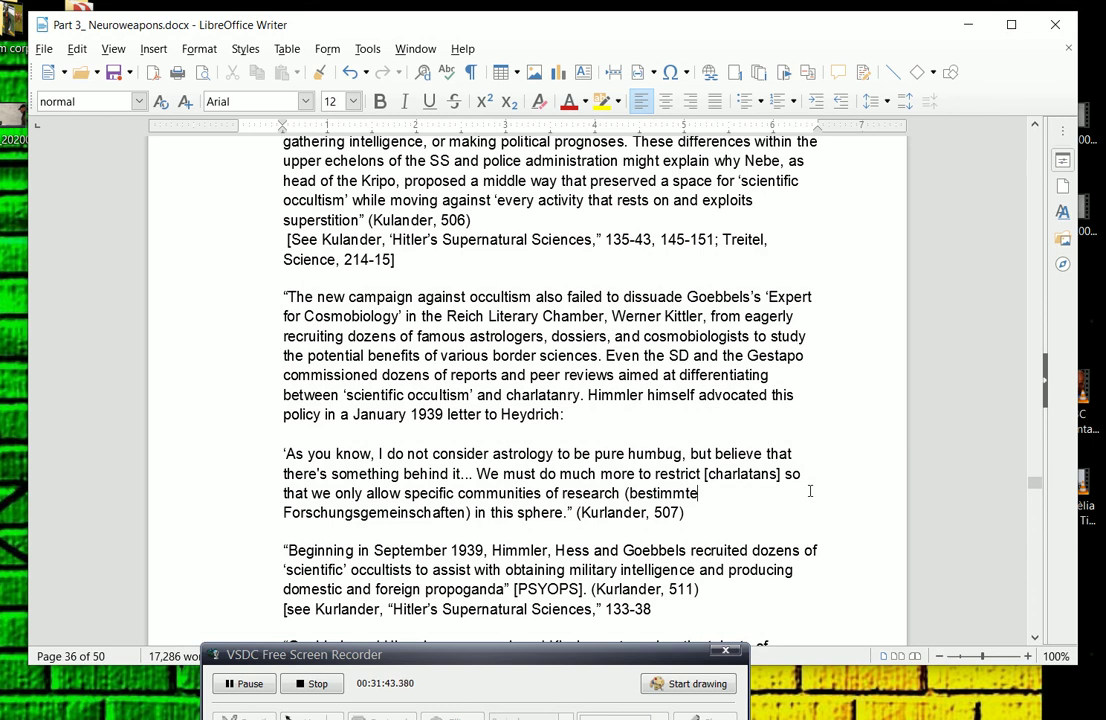
scroll(down, 3)
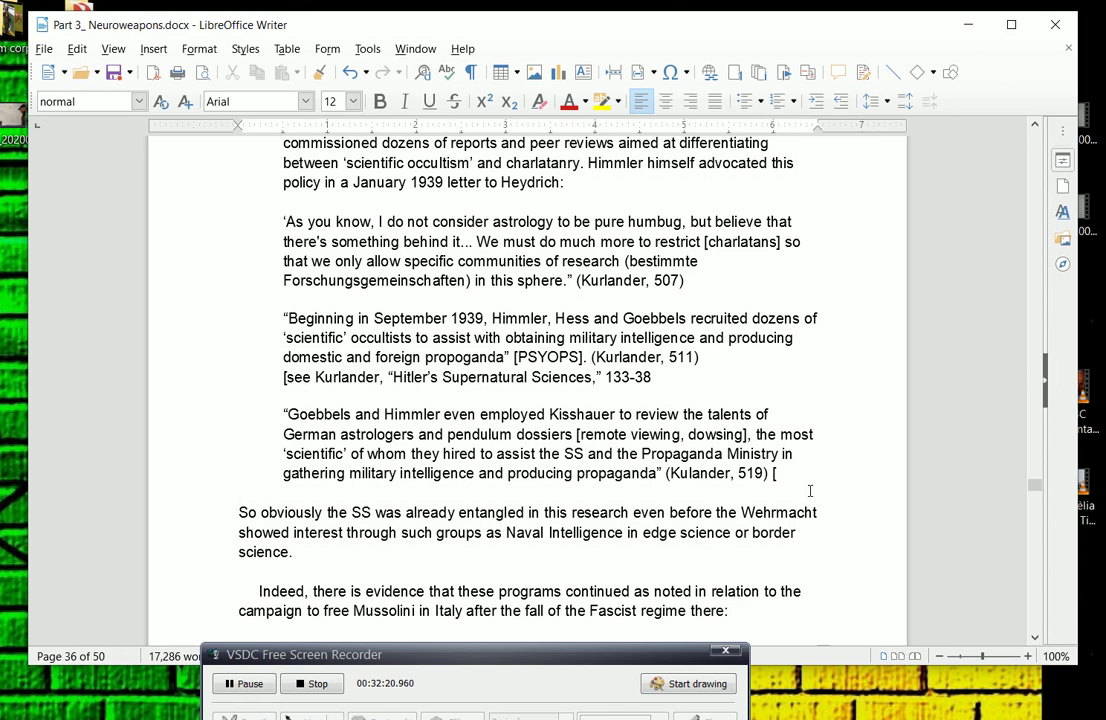
mouse_move(792, 566)
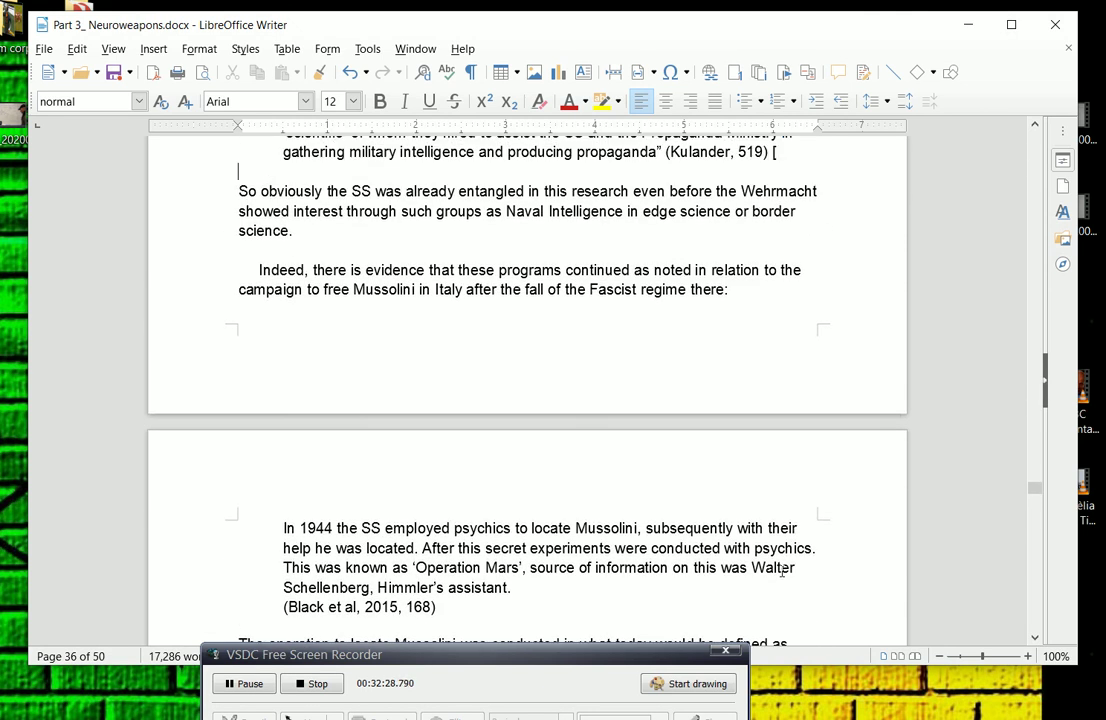
scroll(down, 3)
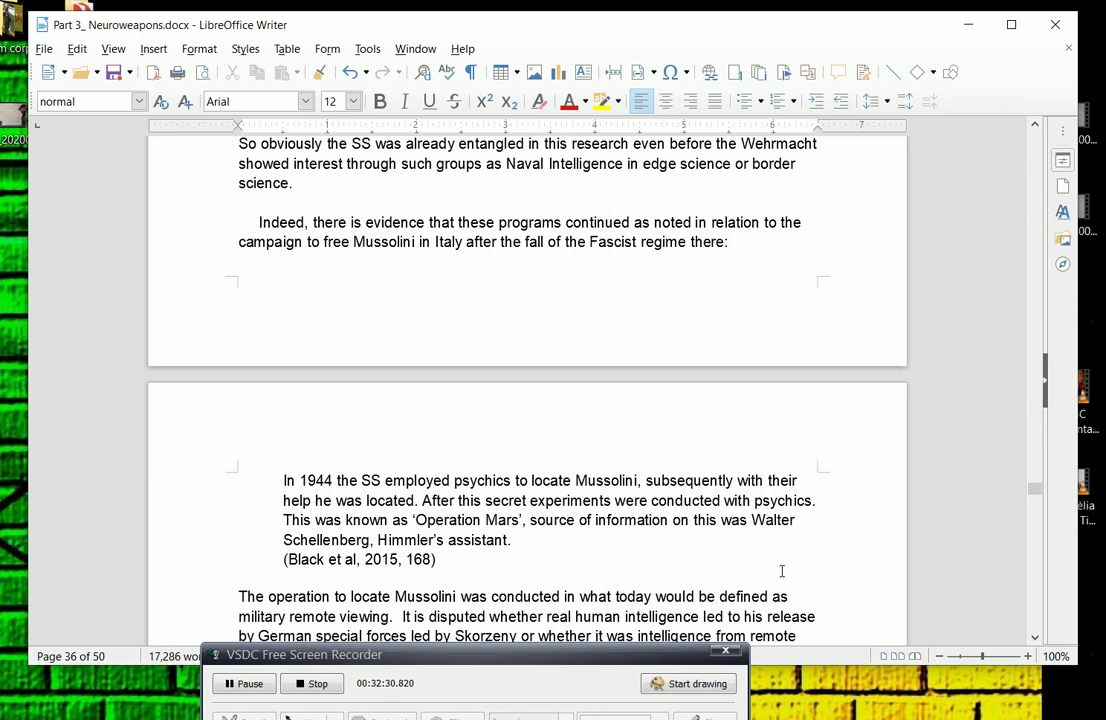
scroll(down, 3)
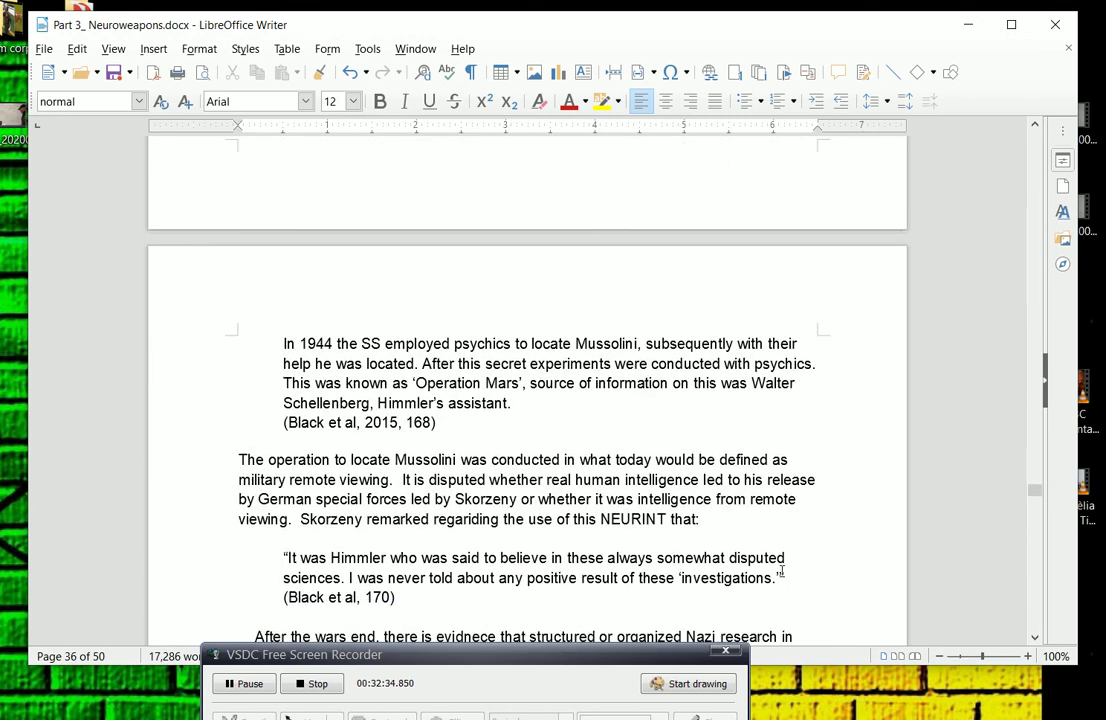
scroll(down, 3)
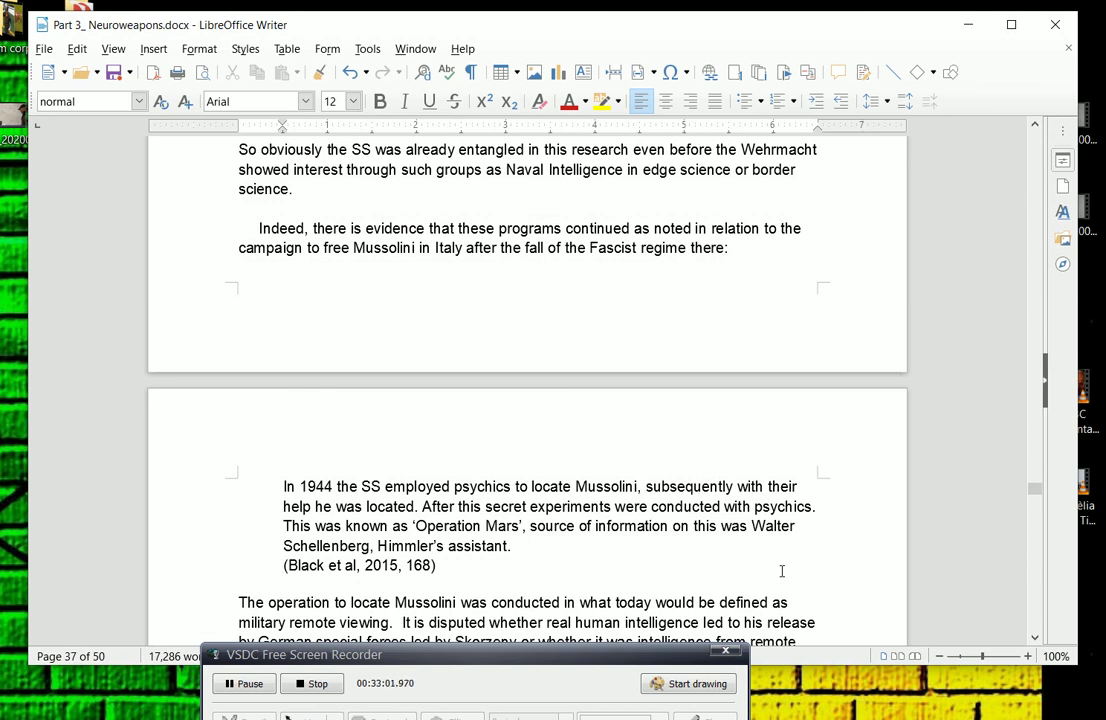
scroll(down, 3)
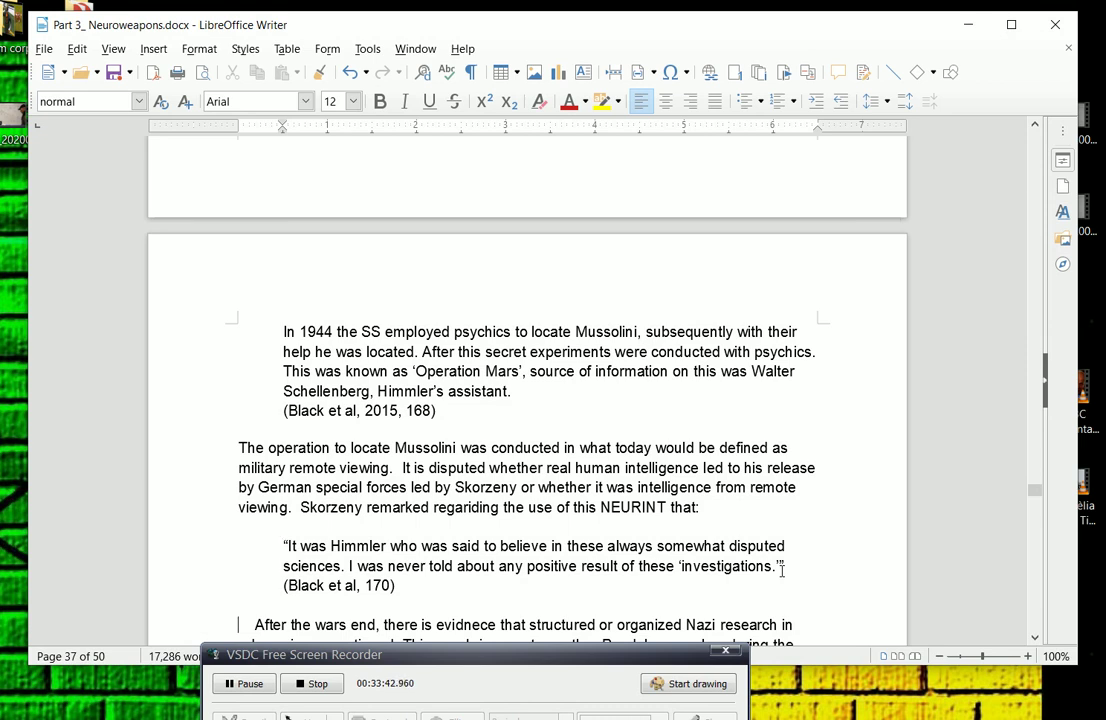
- Scroll page 37 to the post-war Hans Bender and Capt. Roeder letters passage and Roeder's 1952 quote
scroll(down, 3)
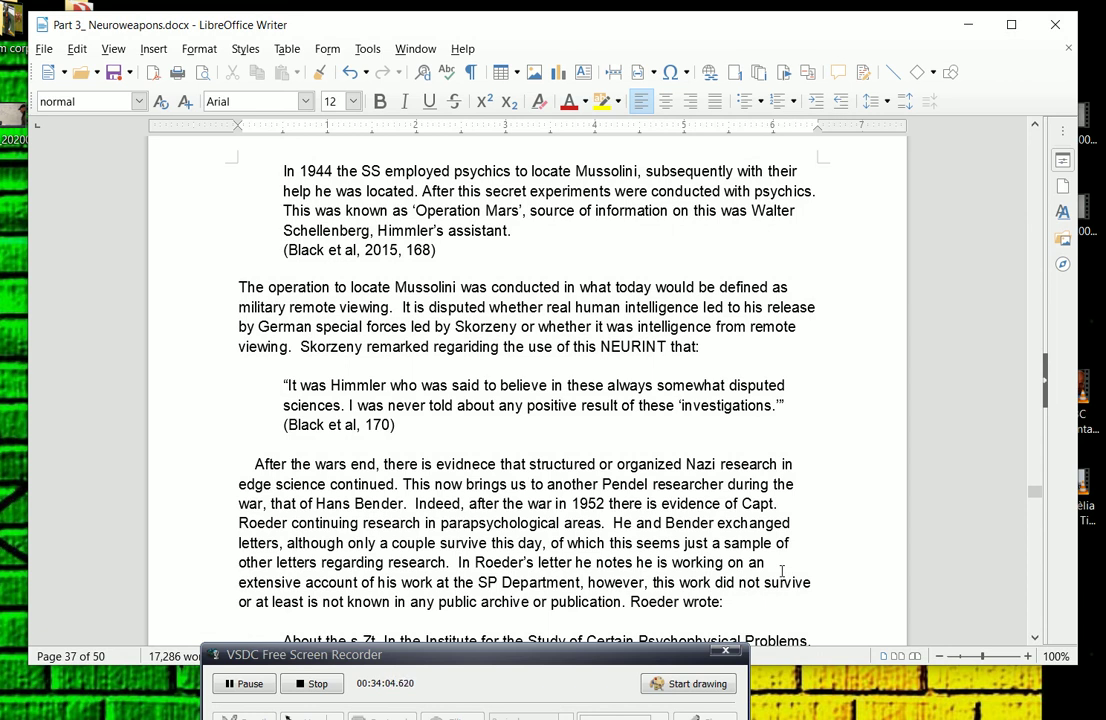
scroll(down, 3)
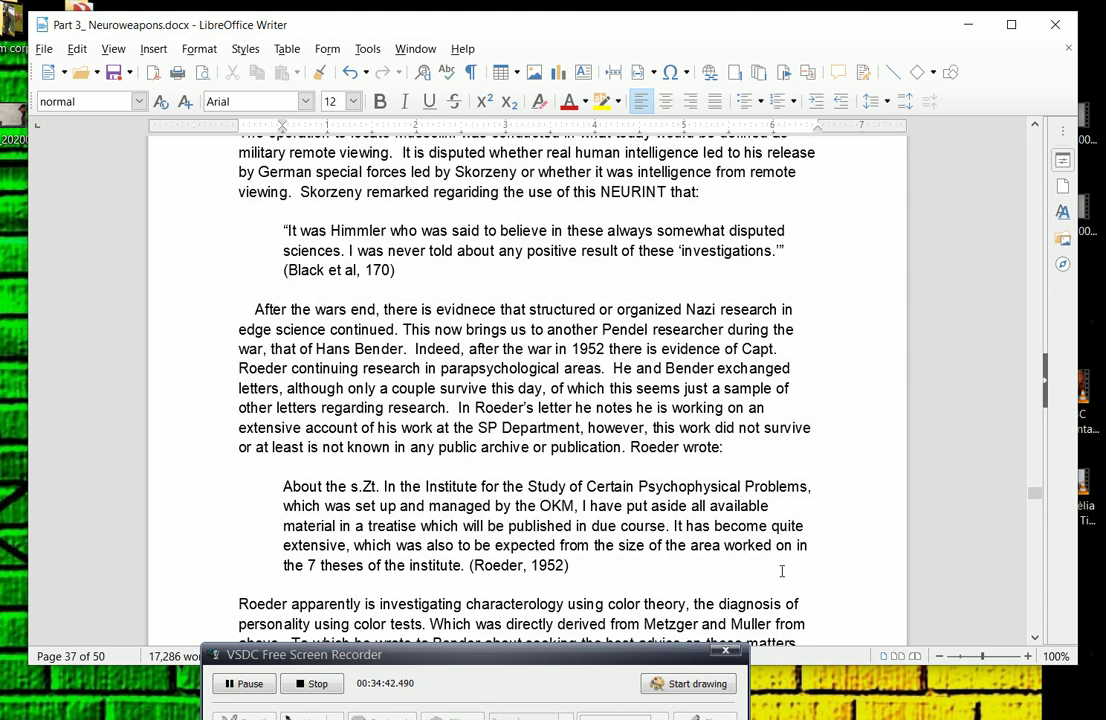
- Scroll to page 38's Roeder 1952 color-measurements letter and its scanned German original, placing the cursor in the text above
scroll(down, 3)
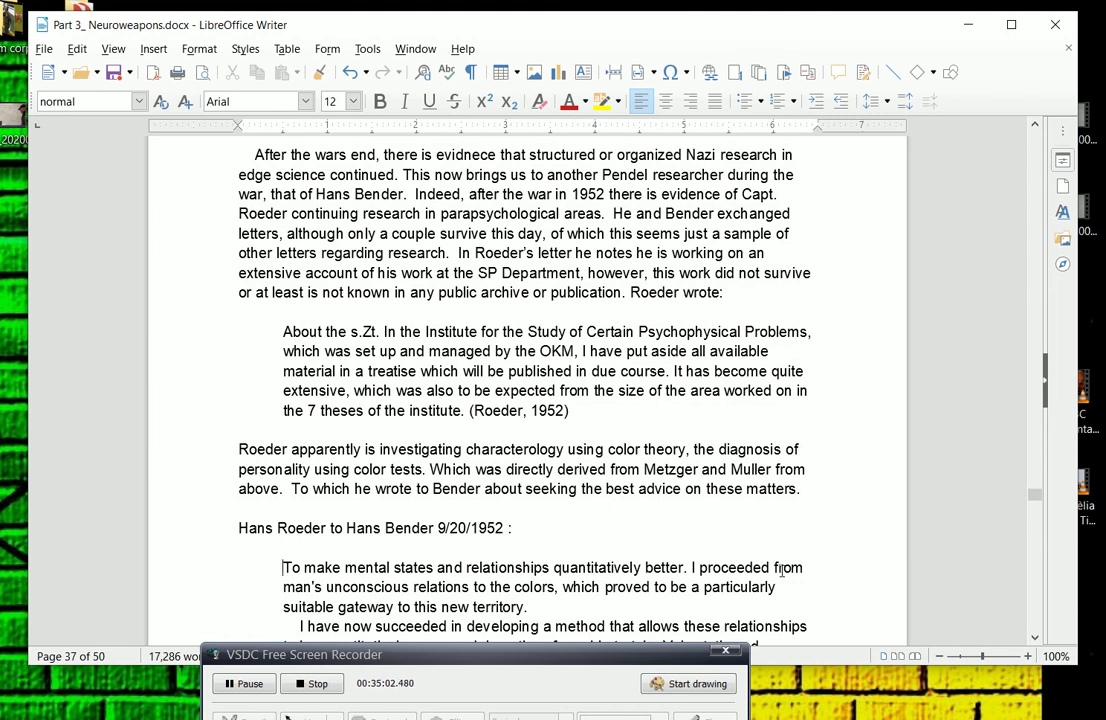
scroll(down, 3)
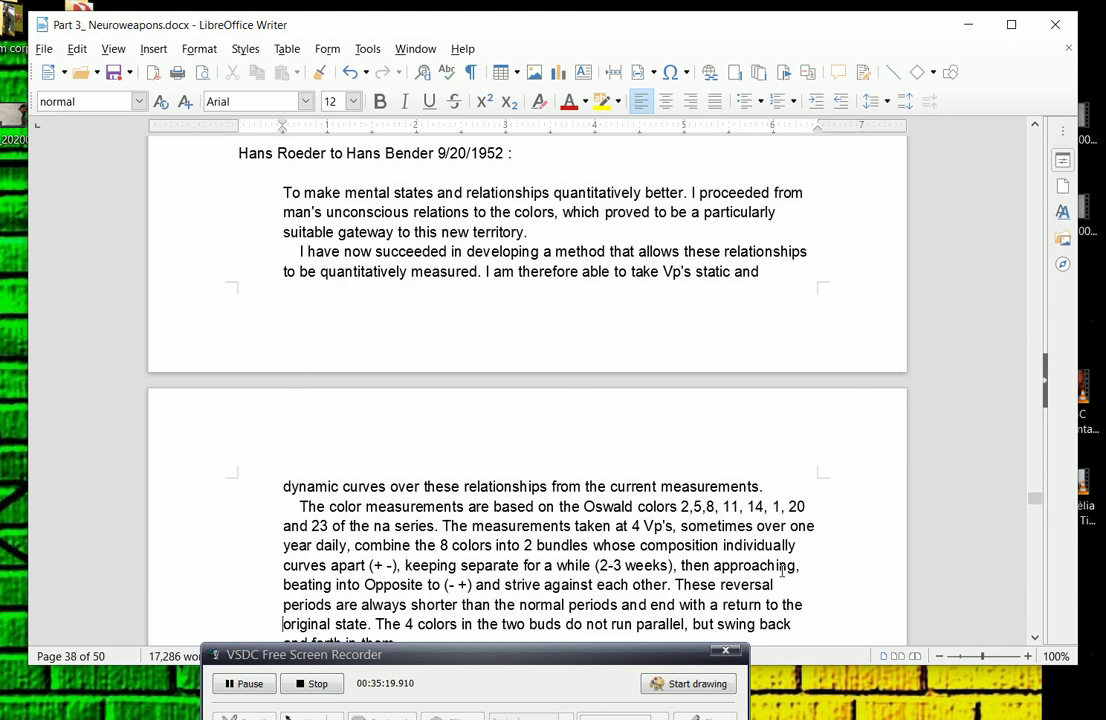
scroll(down, 3)
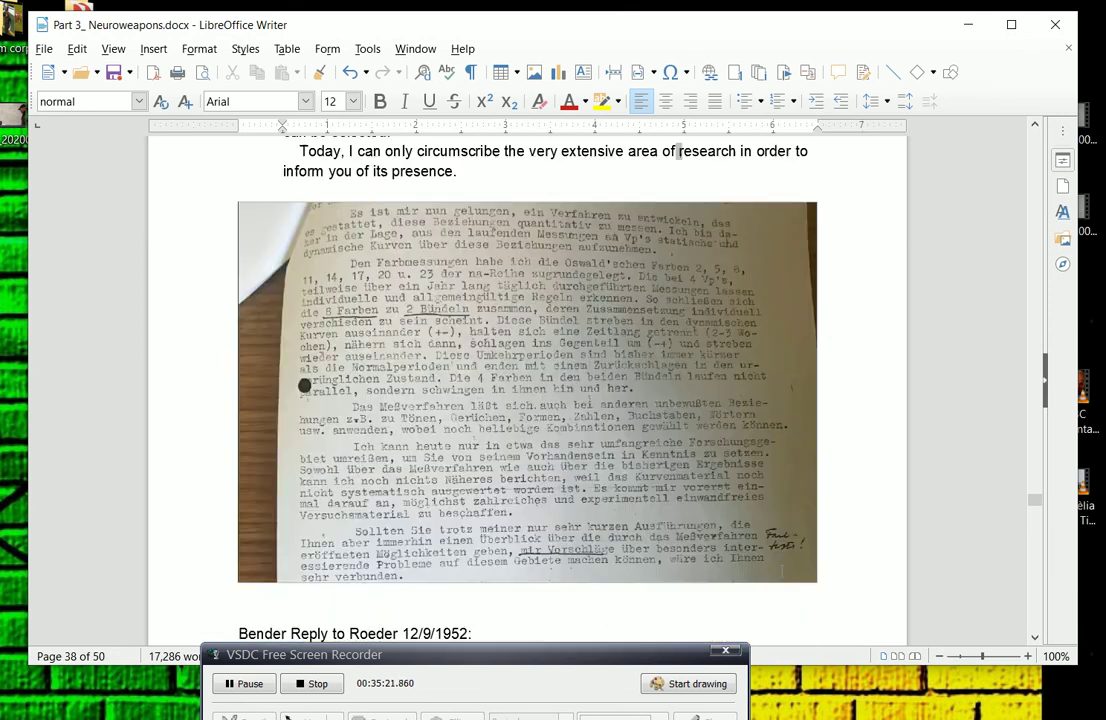
click(332, 100)
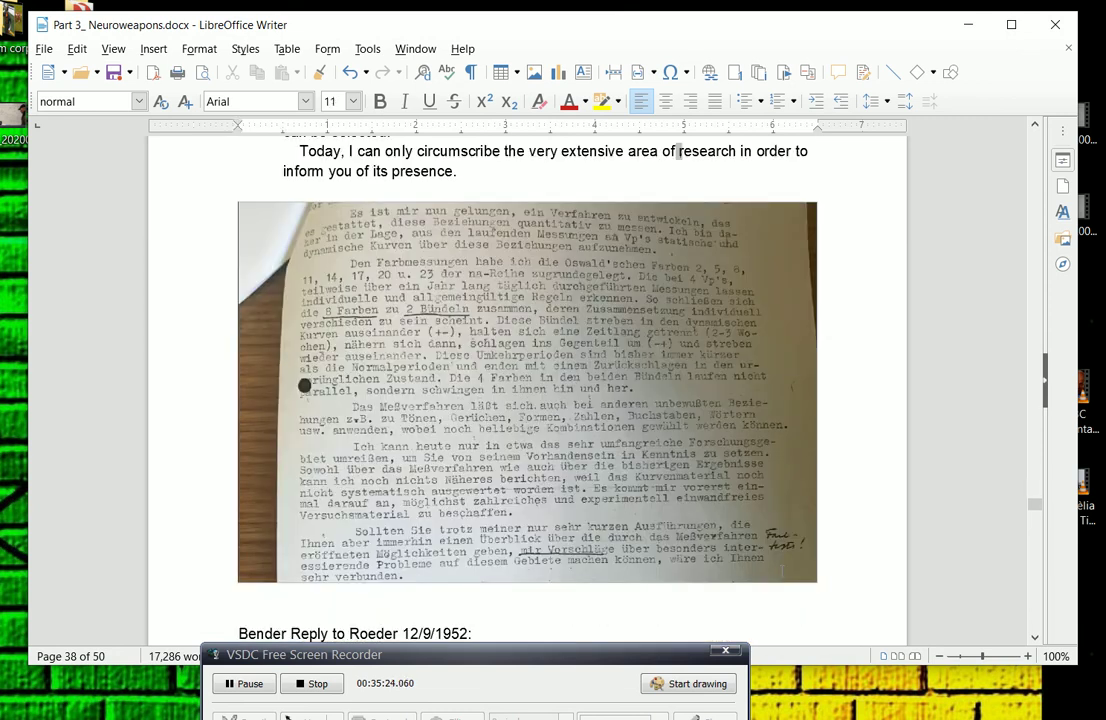